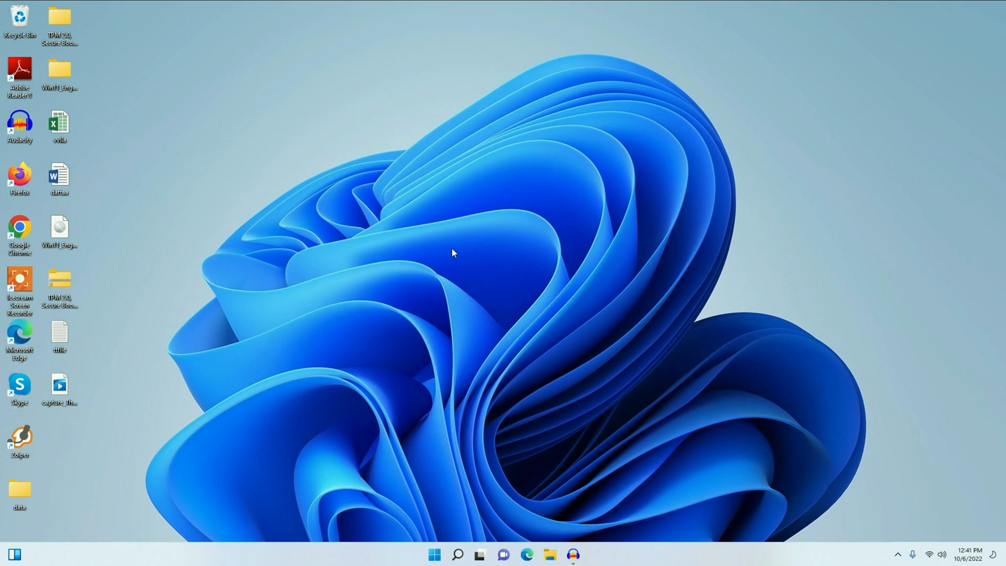
{"action": "mouse_move", "coordinate": [327, 262]}
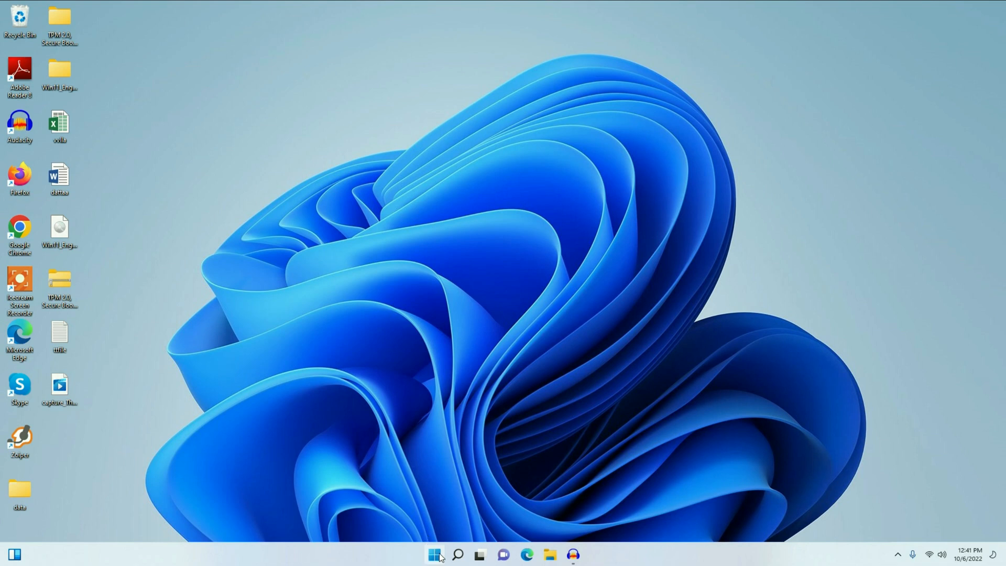
Open Privacy & security from the Start quick menu and scroll to Windows permissions
{"action": "right_click", "coordinate": [435, 554]}
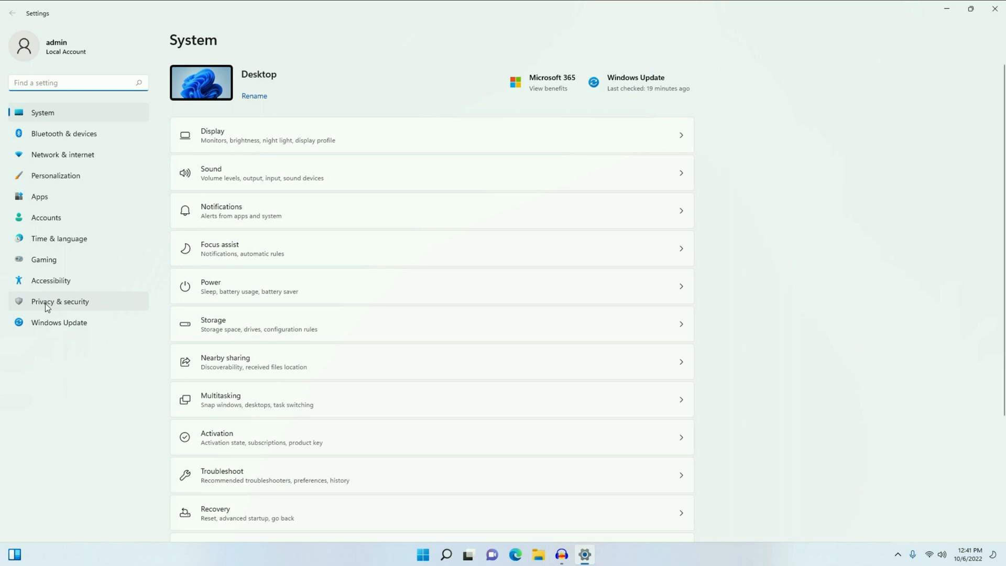
{"action": "left_click", "coordinate": [60, 302]}
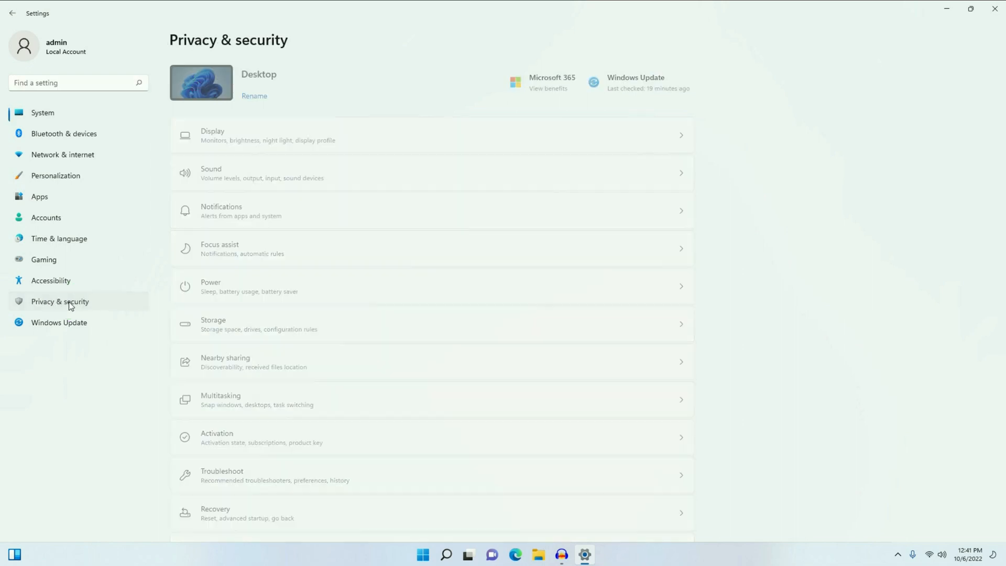
{"action": "scroll", "scroll_direction": "down", "scroll_amount": 3}
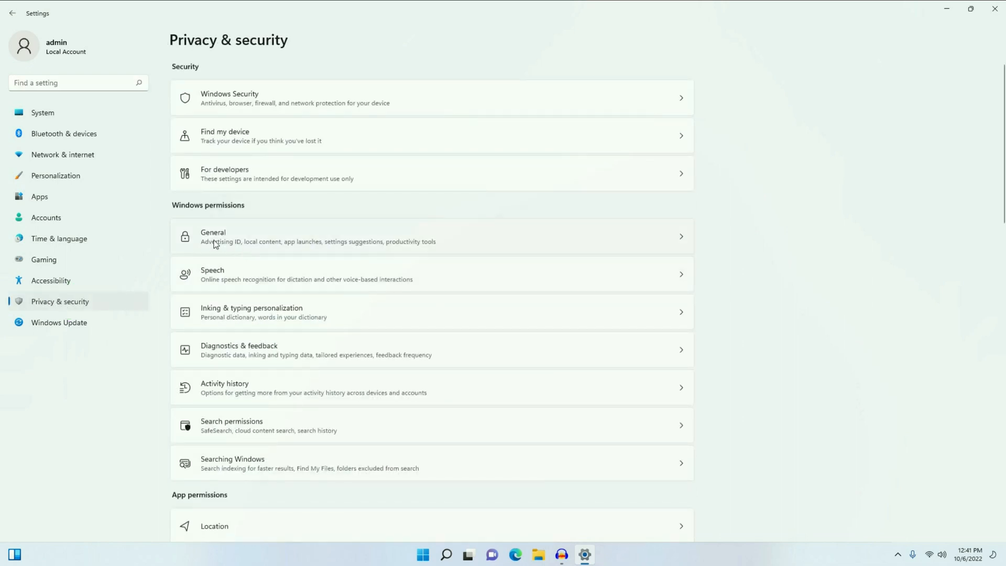
{"action": "mouse_move", "coordinate": [237, 243]}
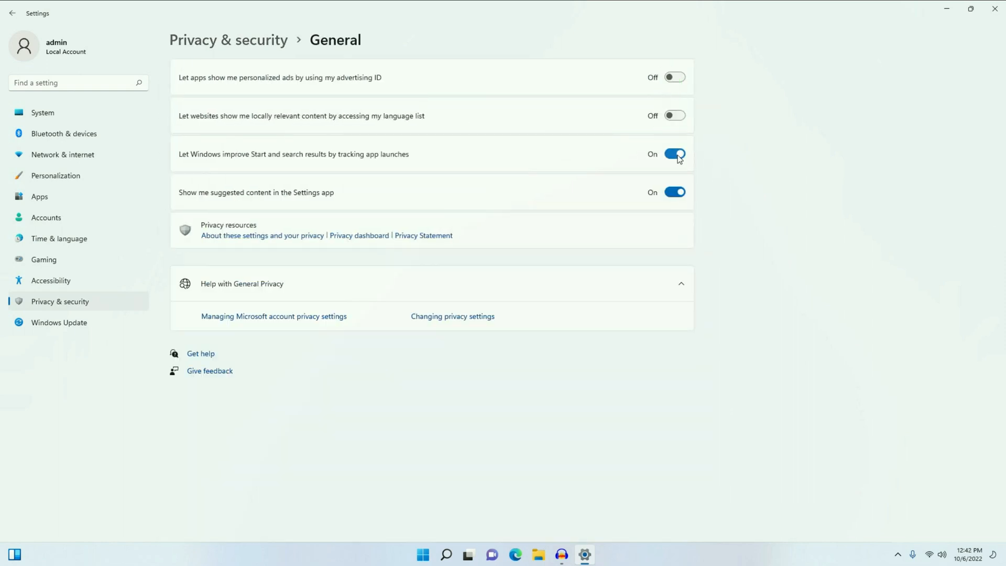
Turn off app-launch tracking and Location services, then return to Privacy & security
{"action": "left_click", "coordinate": [674, 154]}
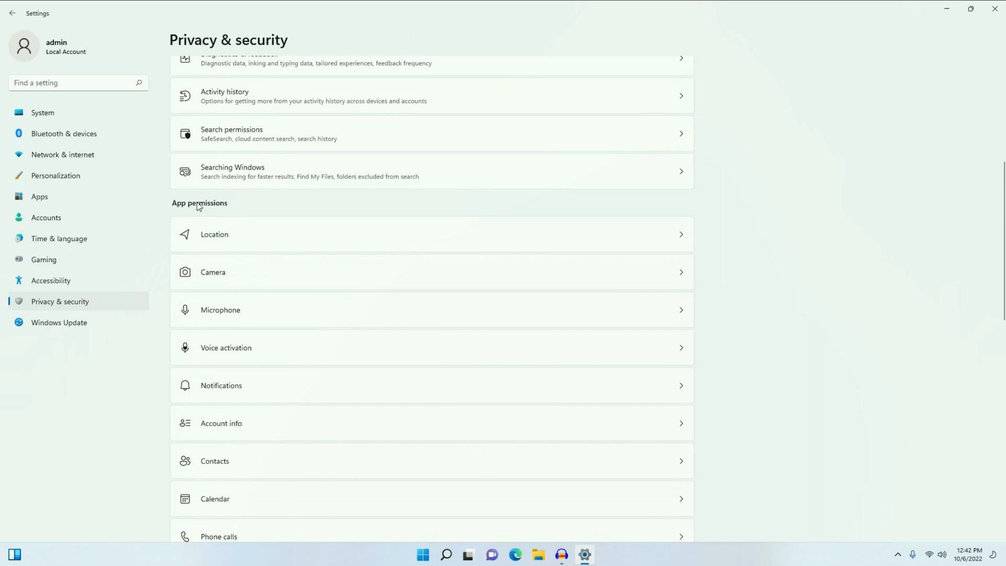
{"action": "mouse_move", "coordinate": [202, 211]}
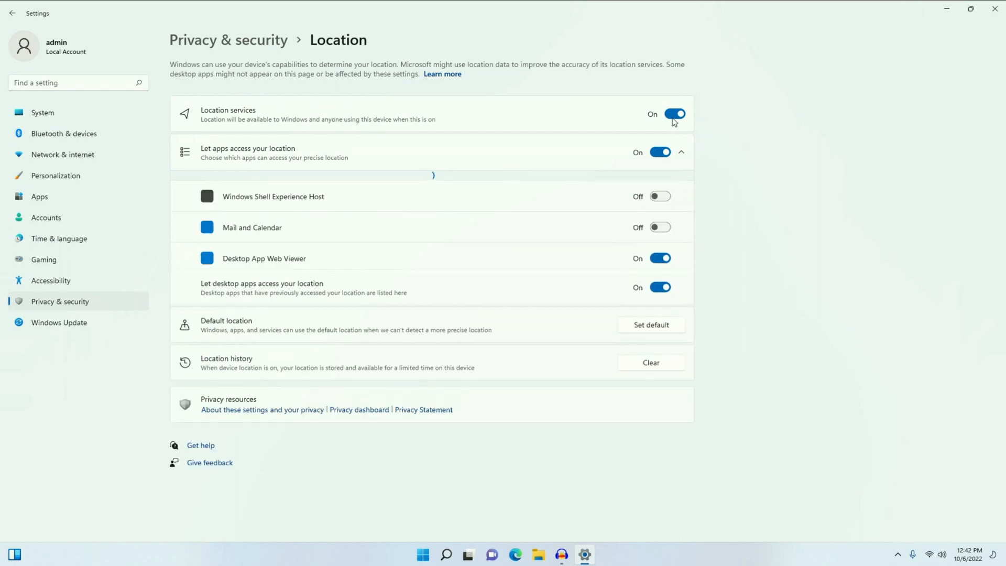
{"action": "left_click", "coordinate": [674, 113]}
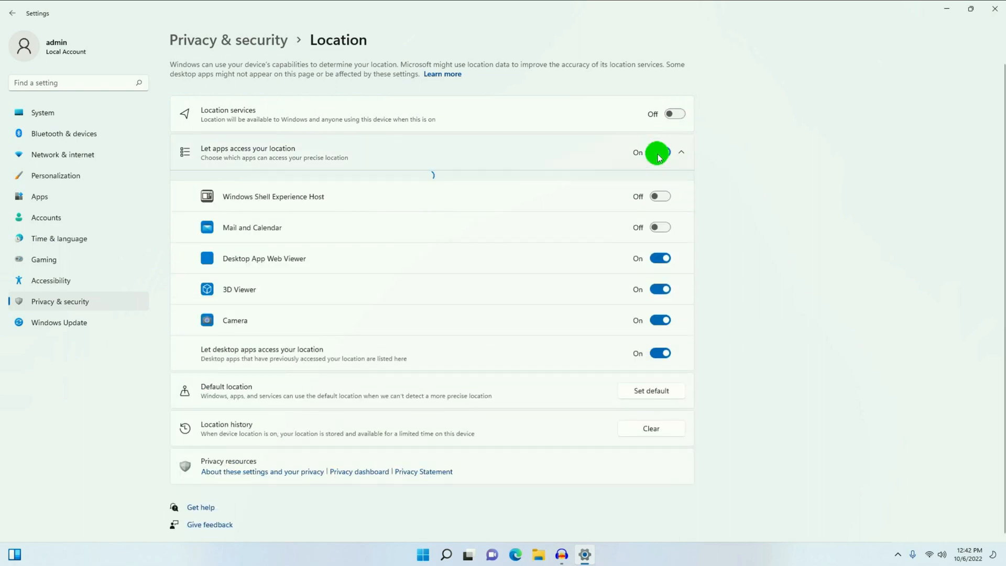
{"action": "left_click", "coordinate": [659, 152]}
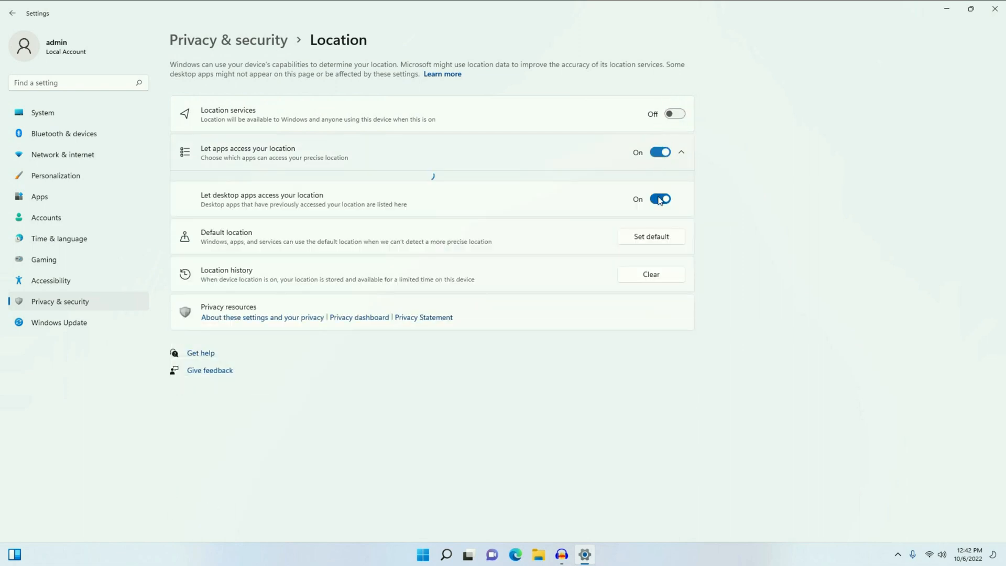
{"action": "left_click", "coordinate": [659, 152]}
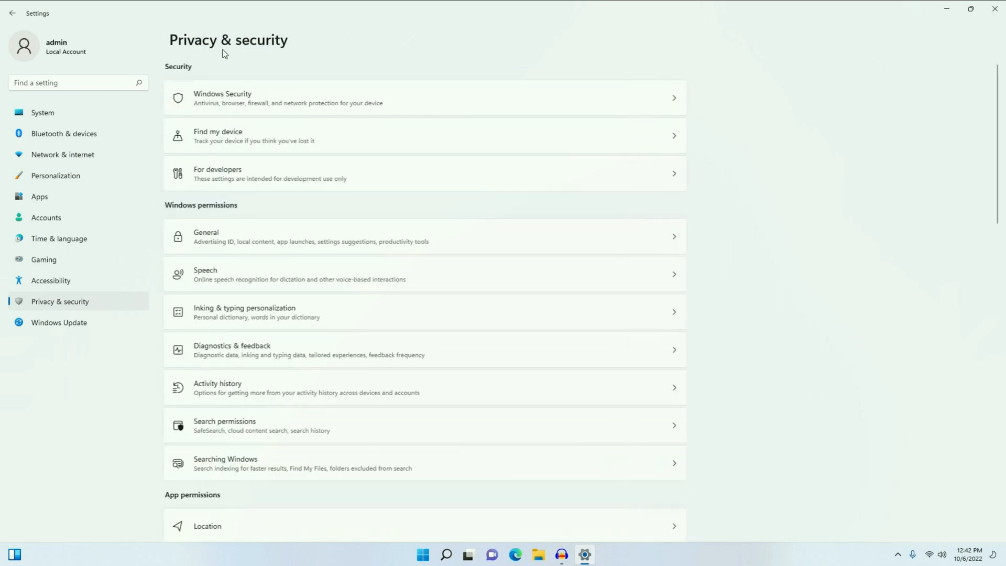
Toggle Camera access on and back off for all apps, then return to the overview
{"action": "scroll", "scroll_direction": "down", "scroll_amount": 3}
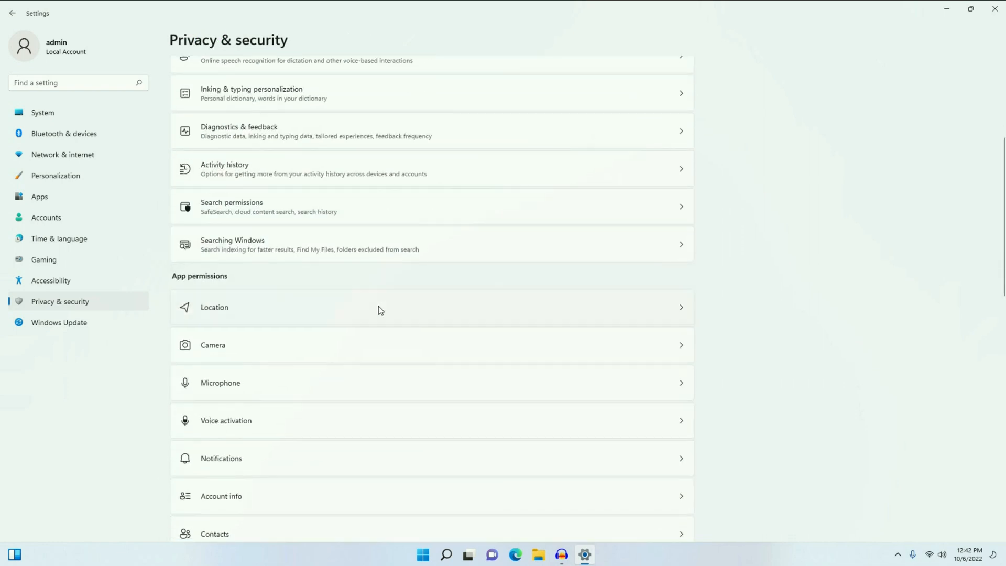
{"action": "scroll", "scroll_direction": "down", "scroll_amount": 3}
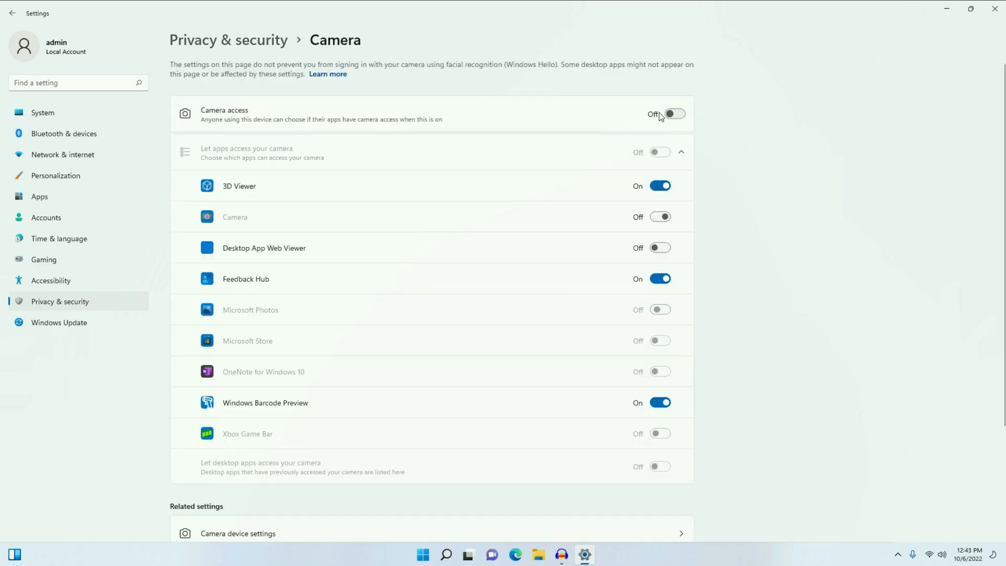
{"action": "left_click", "coordinate": [674, 113]}
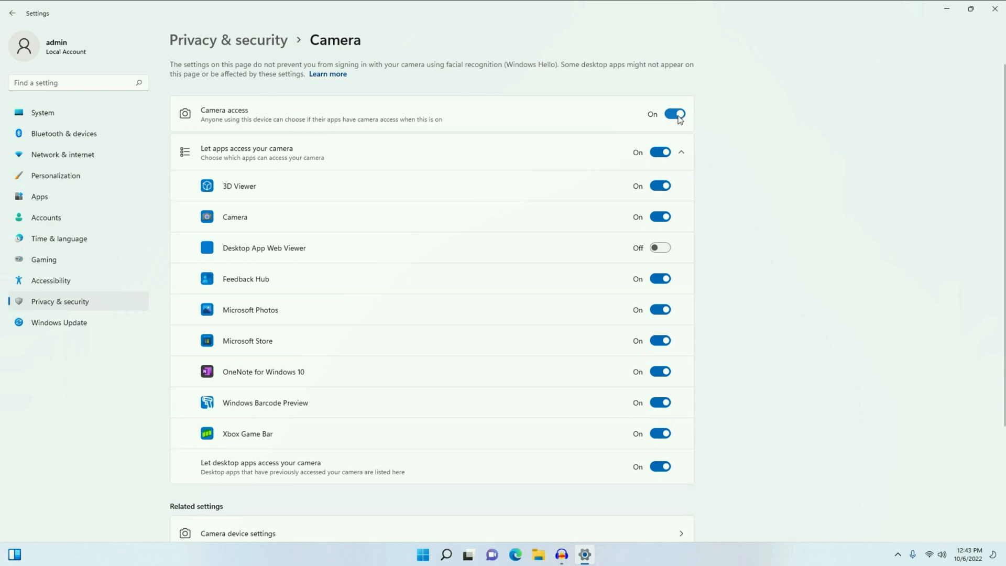
{"action": "left_click", "coordinate": [674, 113]}
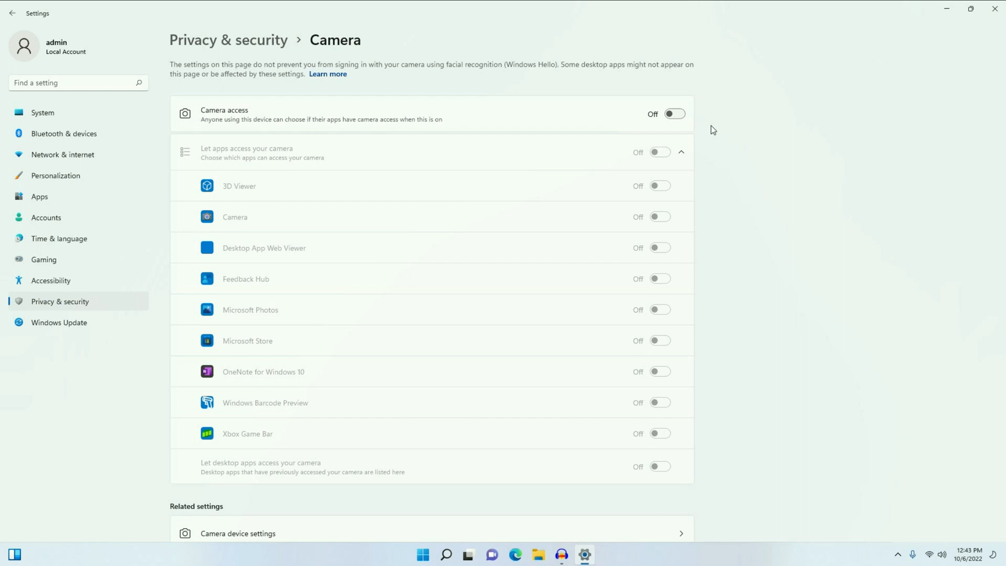
{"action": "mouse_move", "coordinate": [242, 49]}
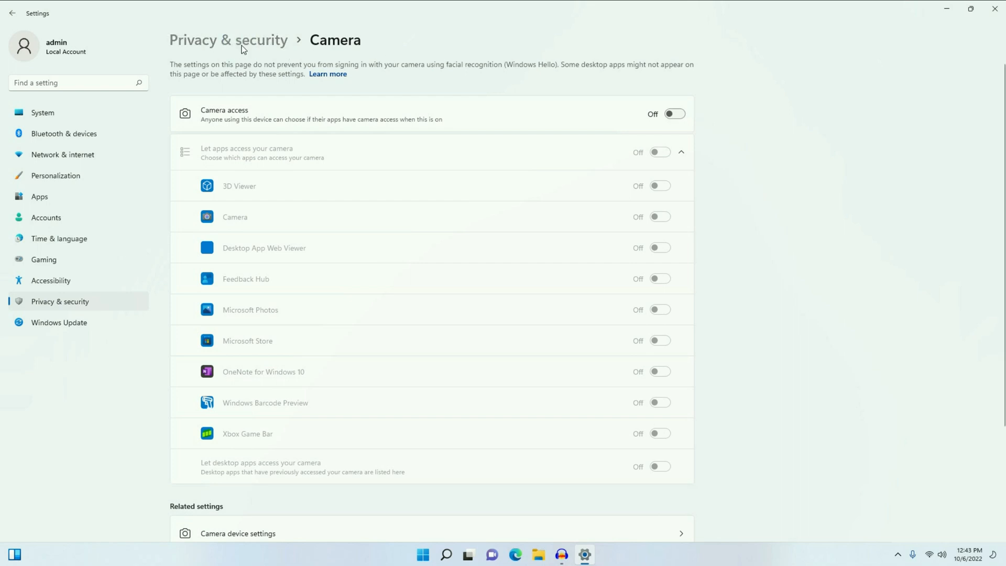
{"action": "left_click", "coordinate": [11, 12]}
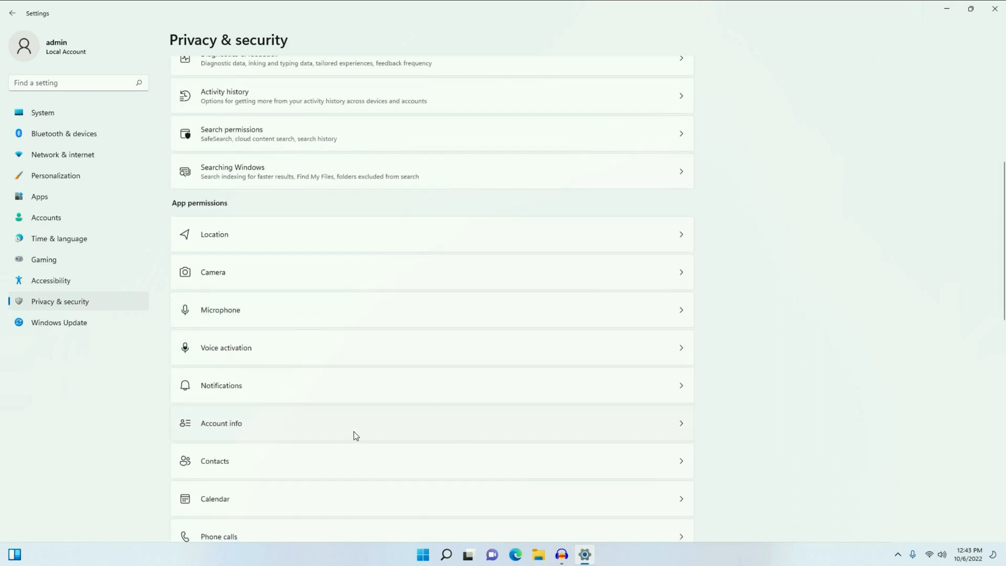
Switch off app access to notifications, account info and contacts
{"action": "scroll", "scroll_direction": "down", "scroll_amount": 3}
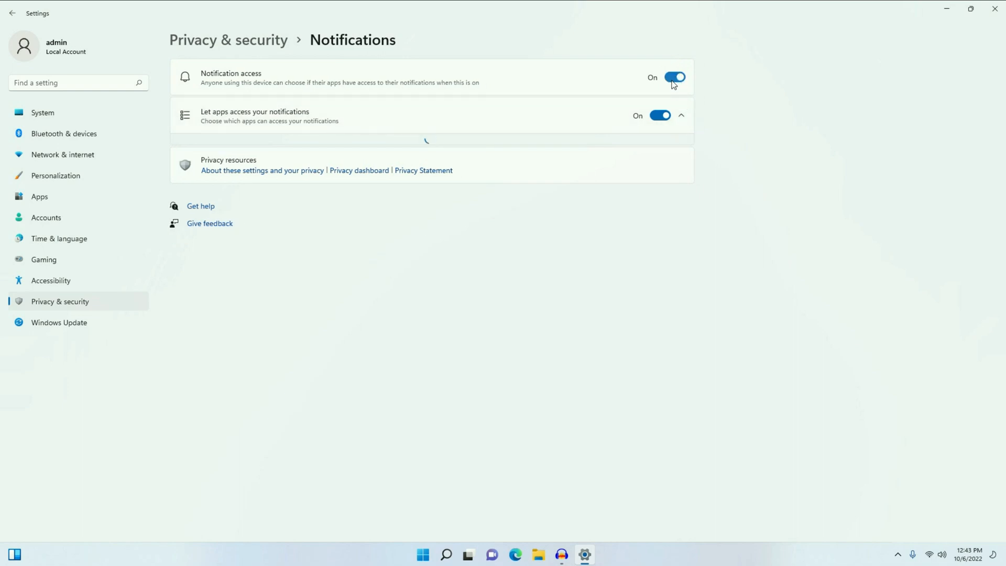
{"action": "left_click", "coordinate": [672, 77]}
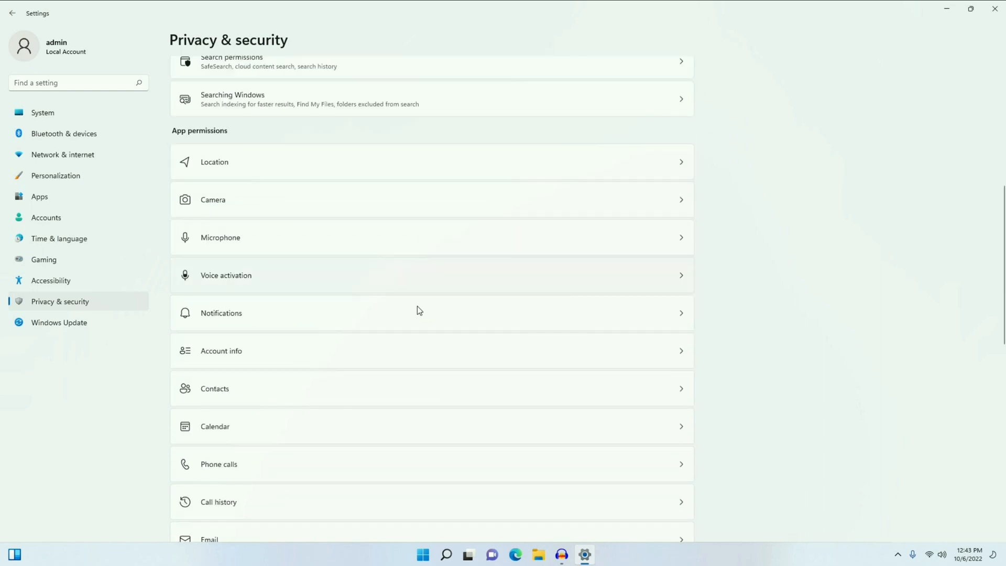
{"action": "scroll", "scroll_direction": "down", "scroll_amount": 3}
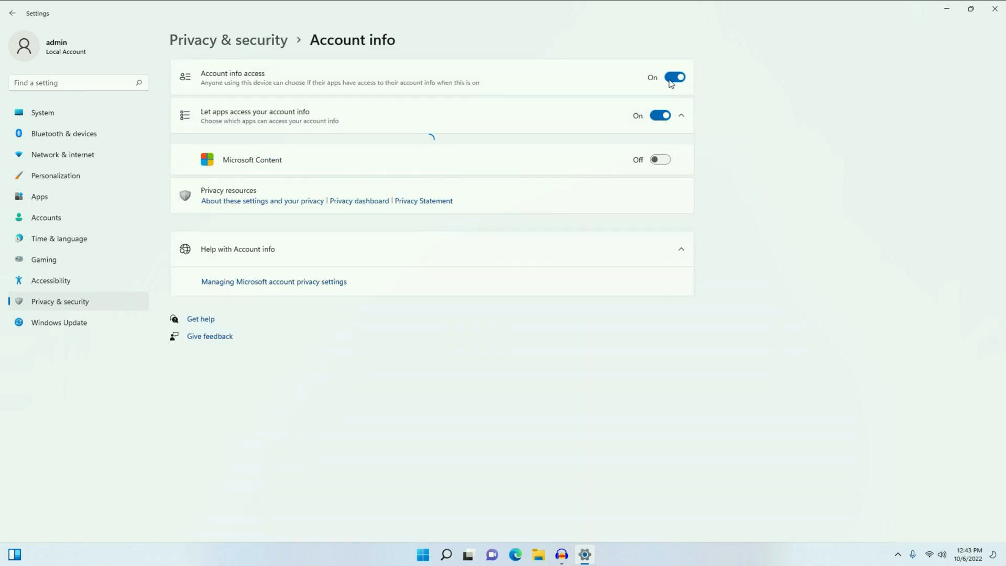
{"action": "left_click", "coordinate": [673, 77]}
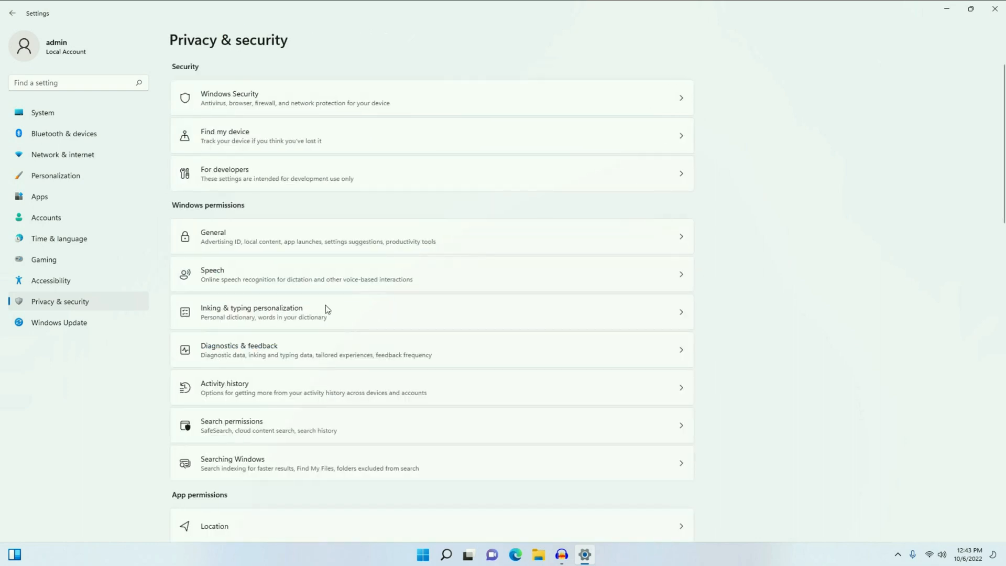
{"action": "scroll", "scroll_direction": "down", "scroll_amount": 3}
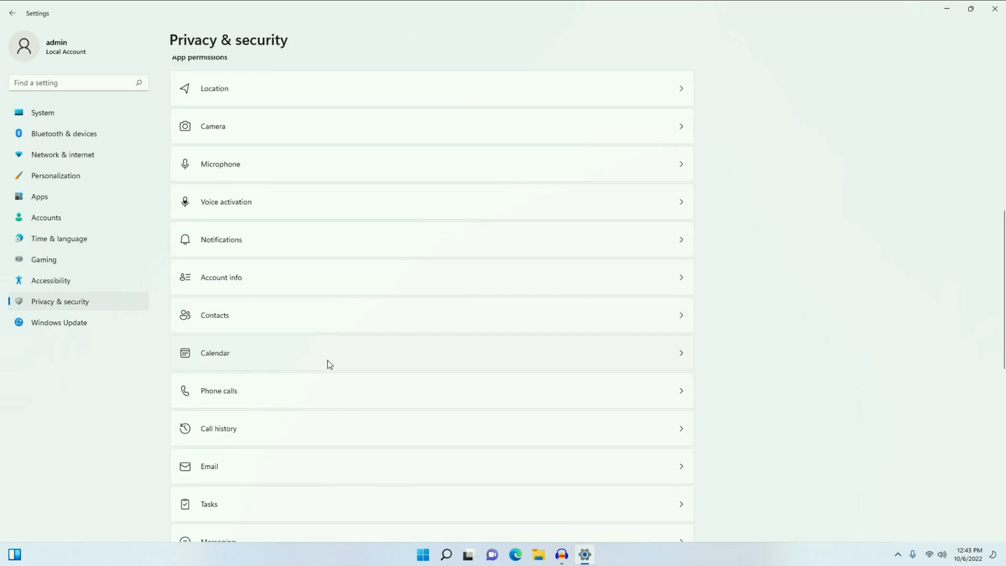
{"action": "left_click", "coordinate": [214, 314]}
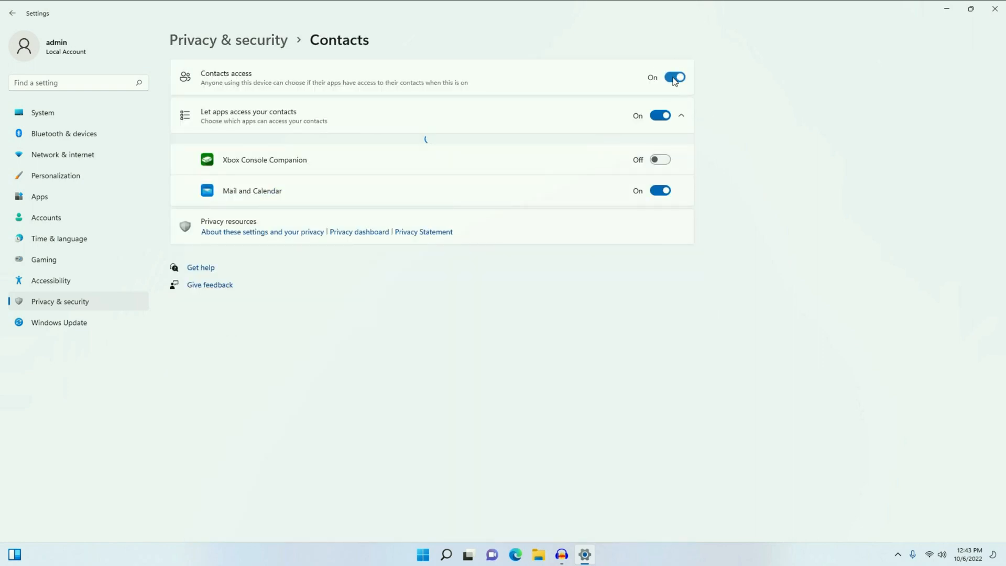
{"action": "left_click", "coordinate": [674, 77]}
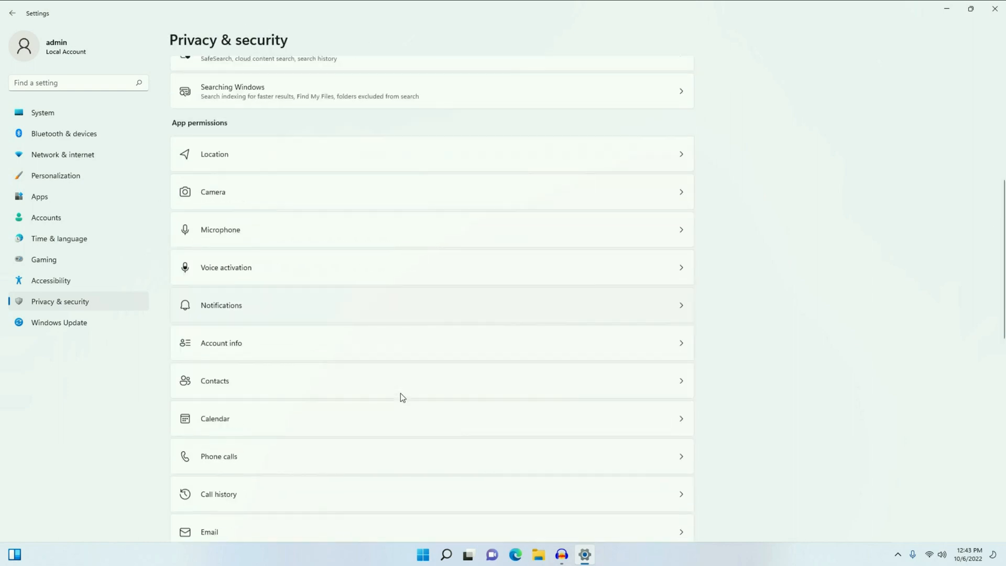
Turn off apps' phone call access and return to Privacy & security
{"action": "scroll", "scroll_direction": "down", "scroll_amount": 3}
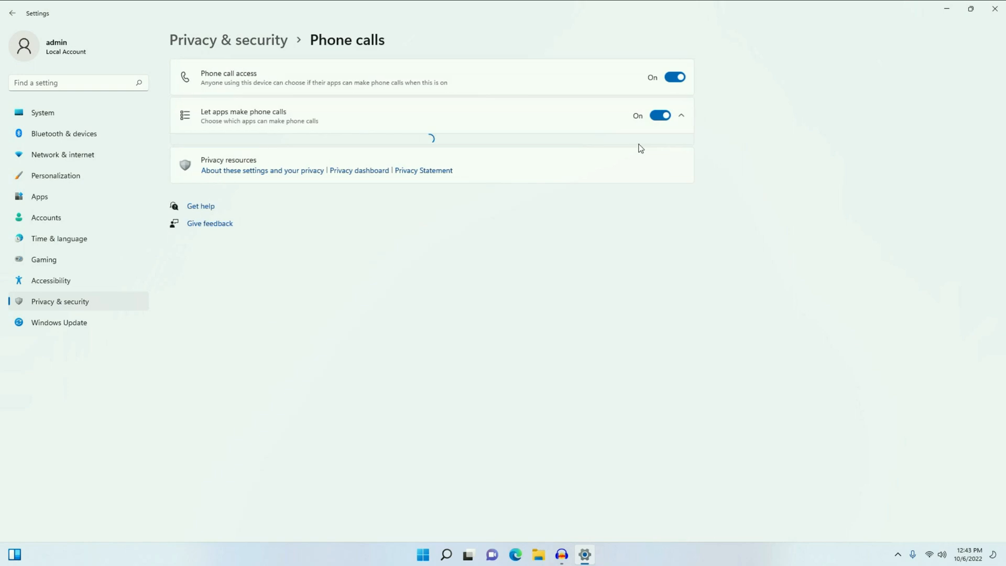
{"action": "left_click", "coordinate": [674, 77]}
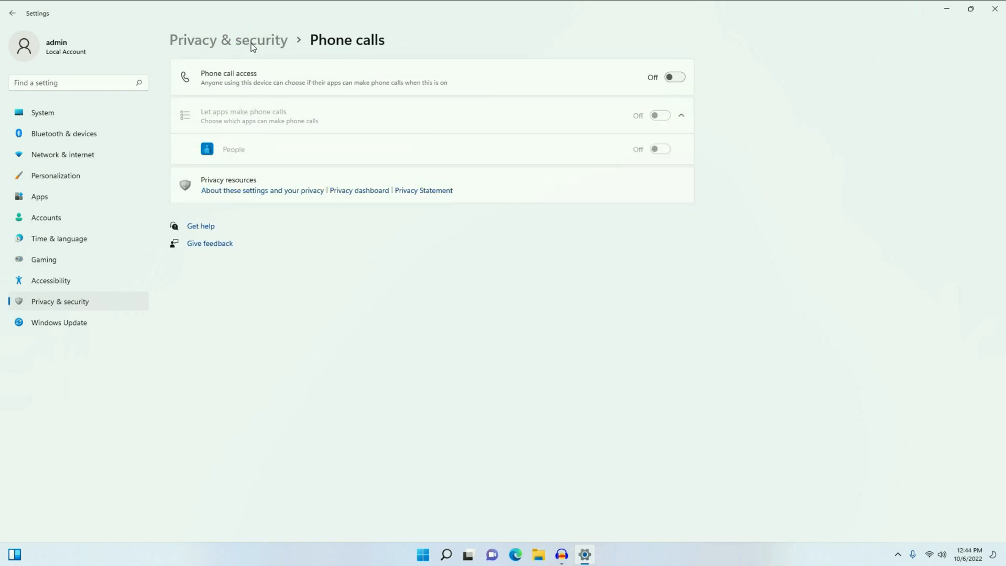
{"action": "left_click", "coordinate": [11, 13]}
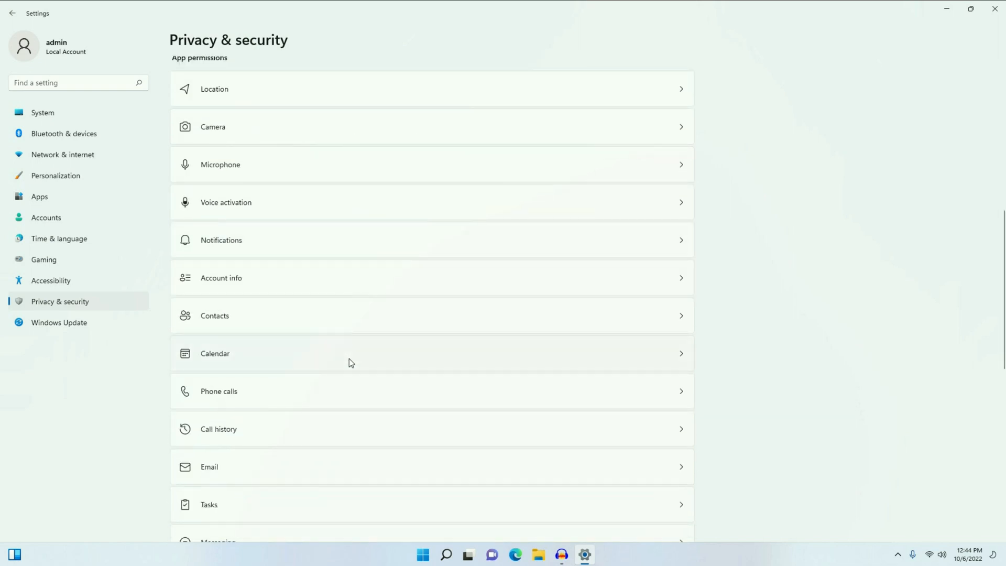
Turn off apps' call history access and scroll back down the App permissions list
{"action": "scroll", "scroll_direction": "down", "scroll_amount": 3}
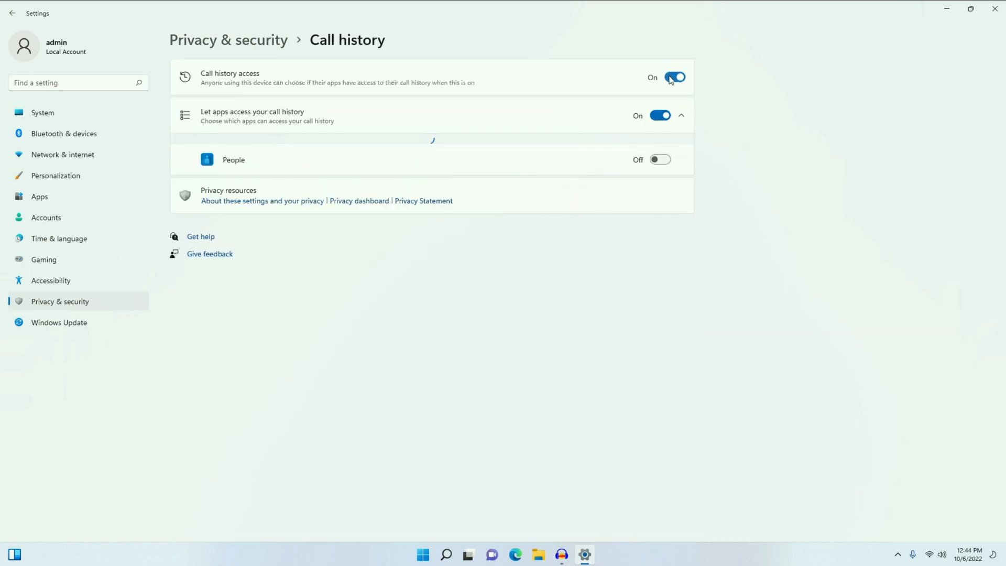
{"action": "left_click", "coordinate": [673, 77]}
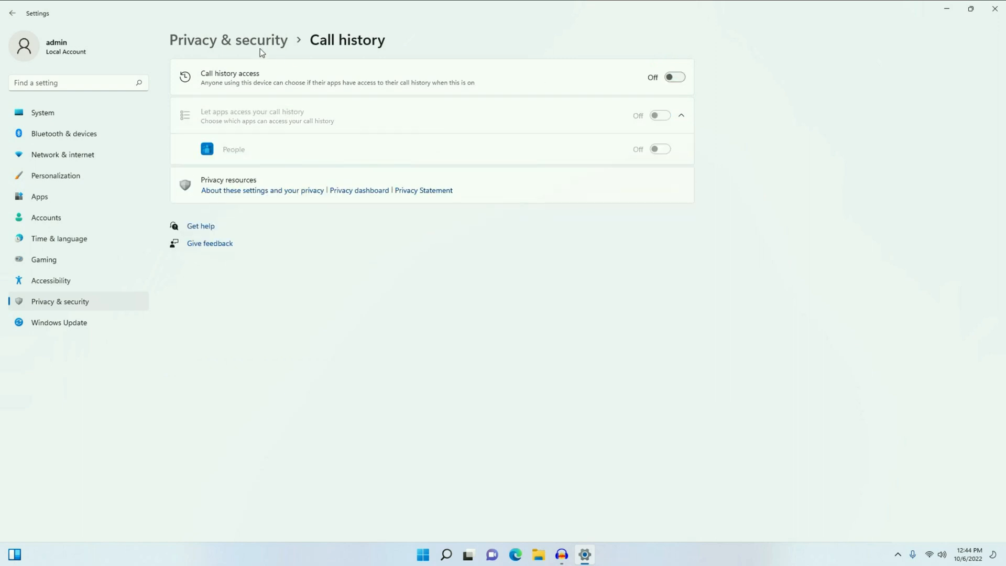
{"action": "left_click", "coordinate": [11, 13]}
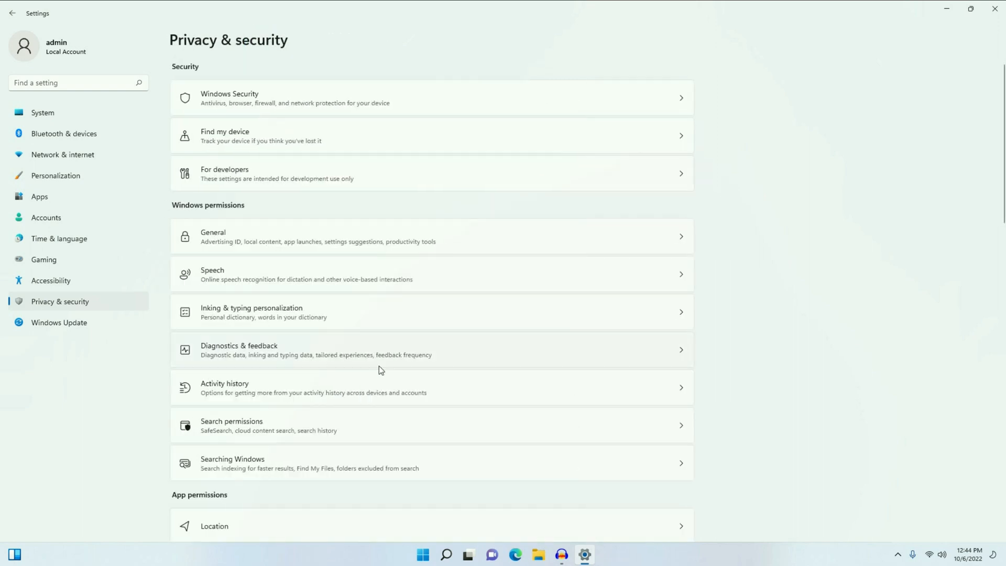
{"action": "scroll", "scroll_direction": "down", "scroll_amount": 3}
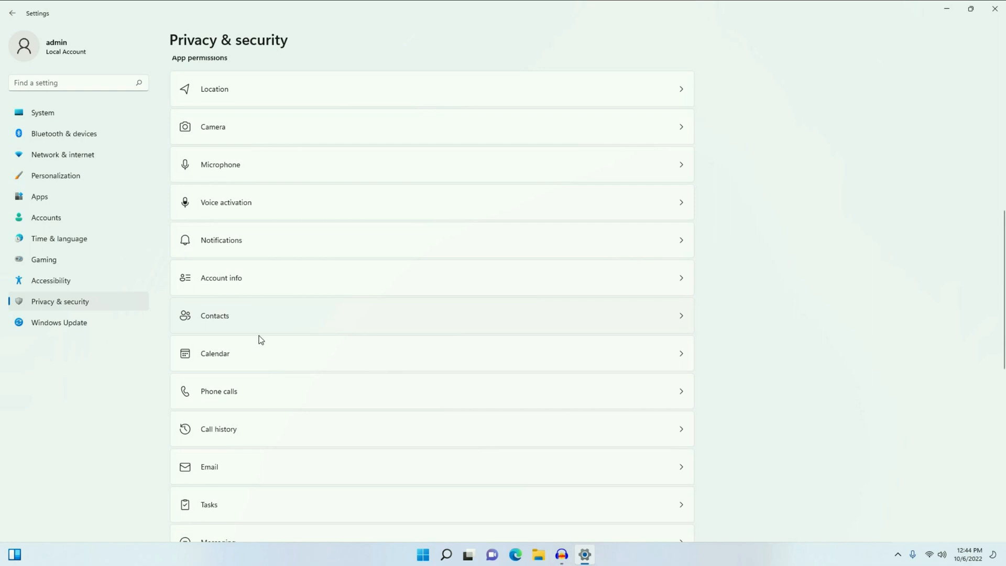
{"action": "scroll", "scroll_direction": "down", "scroll_amount": 3}
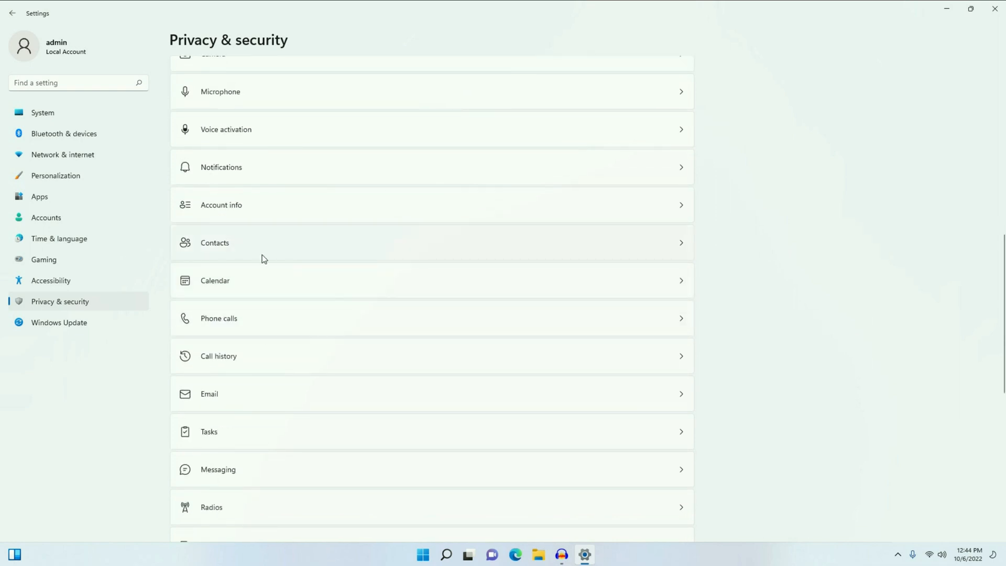
{"action": "scroll", "scroll_direction": "down", "scroll_amount": 3}
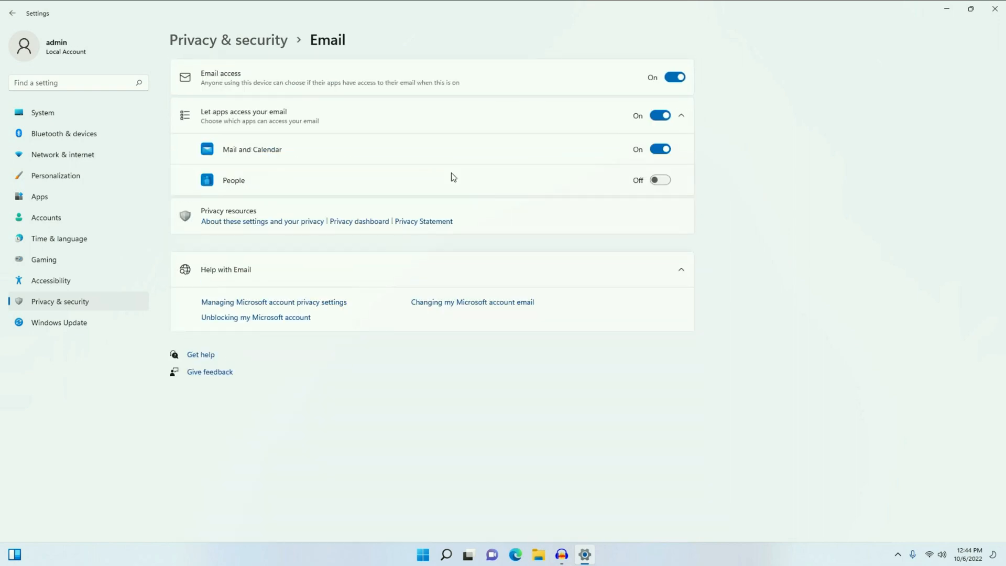
{"action": "mouse_move", "coordinate": [431, 255]}
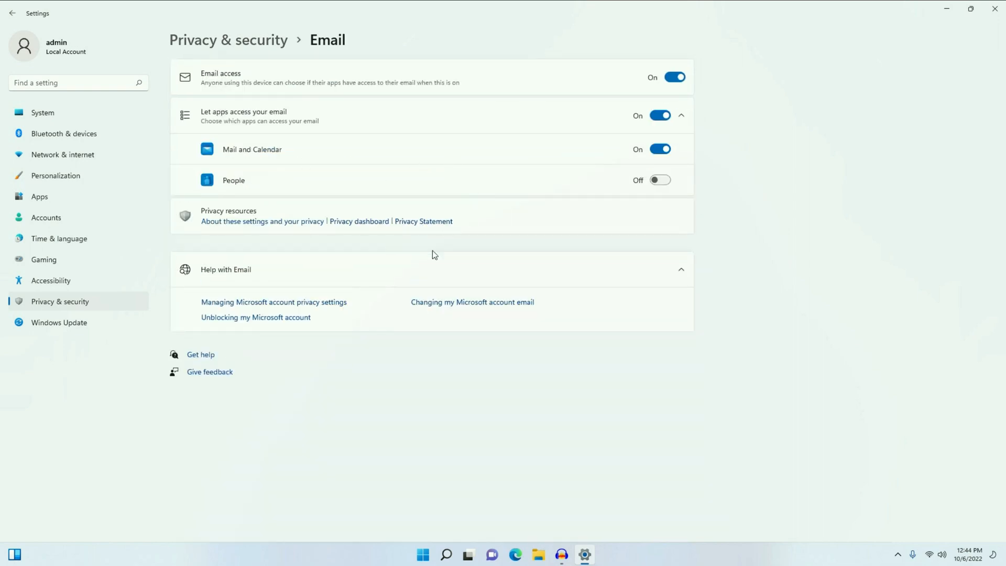
{"action": "mouse_move", "coordinate": [563, 251]}
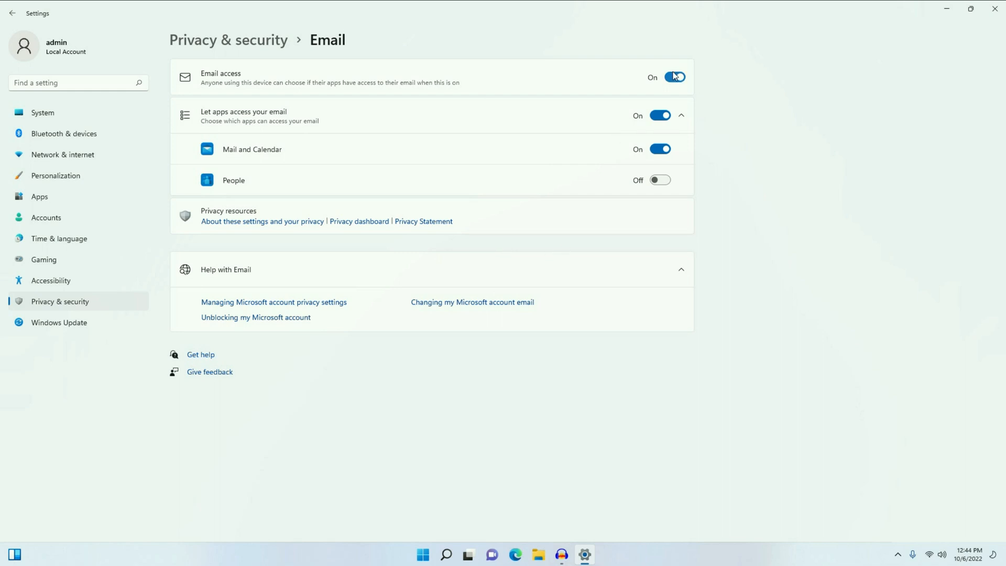
{"action": "left_click", "coordinate": [667, 77]}
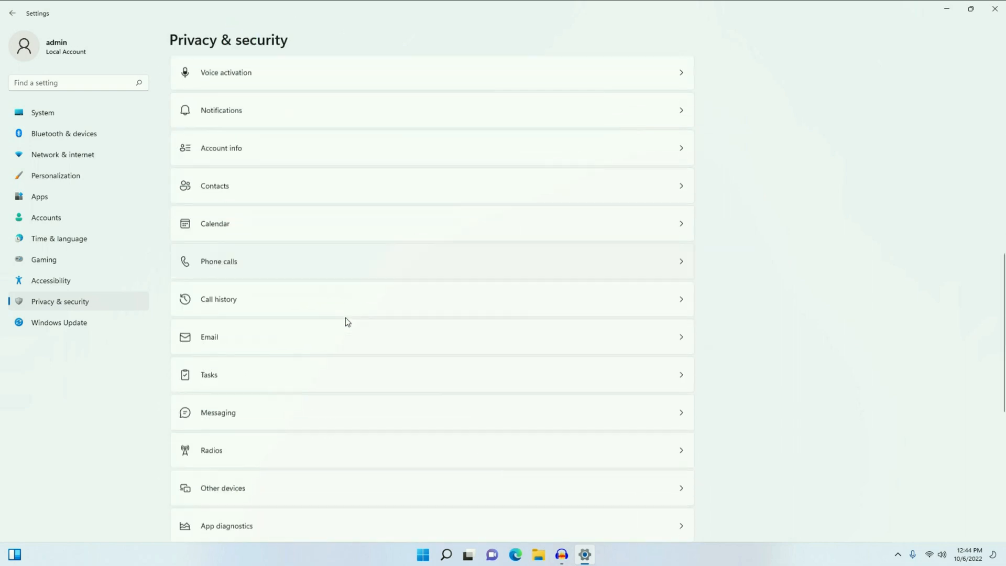
{"action": "scroll", "scroll_direction": "down", "scroll_amount": 3}
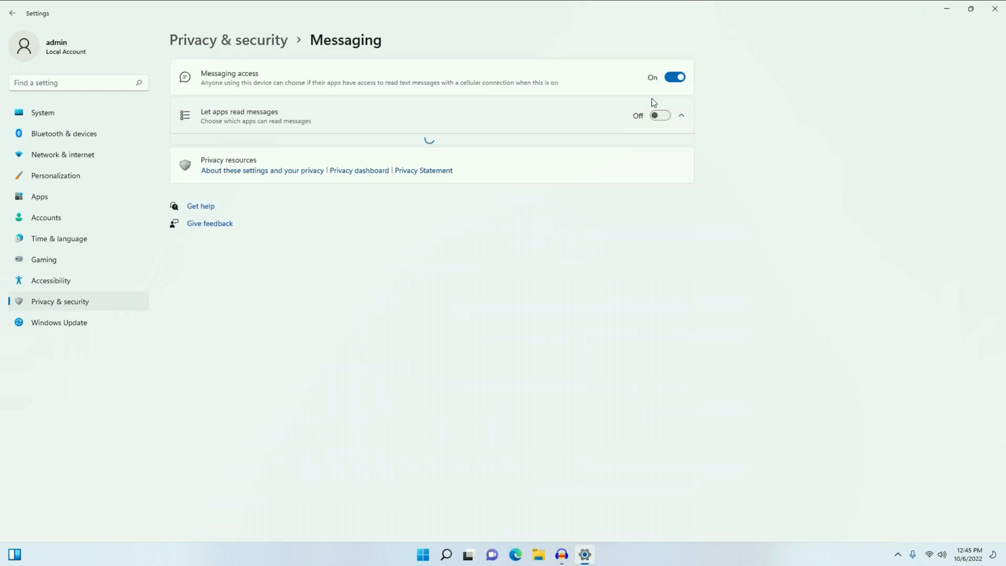
{"action": "left_click", "coordinate": [673, 77]}
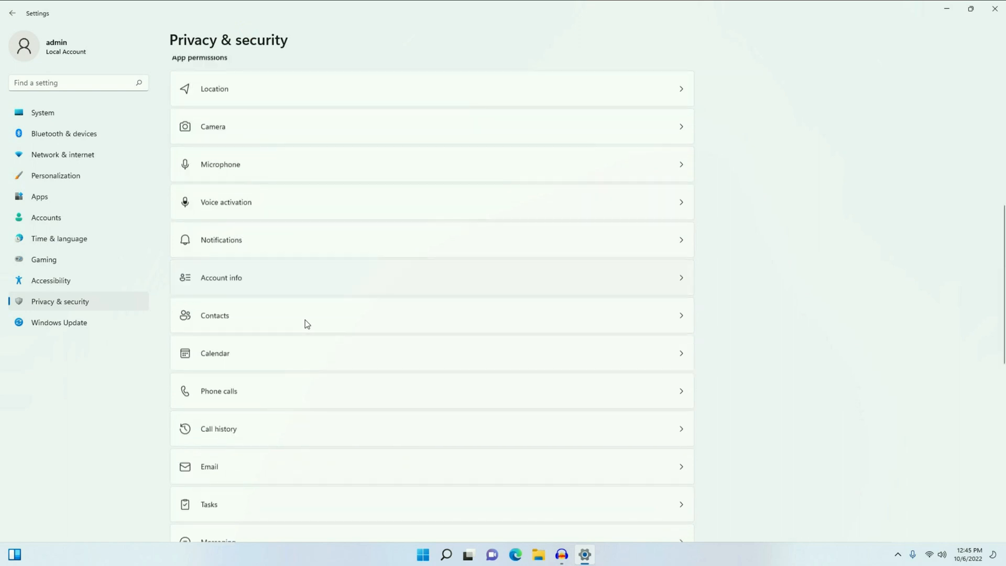
{"action": "scroll", "scroll_direction": "down", "scroll_amount": 3}
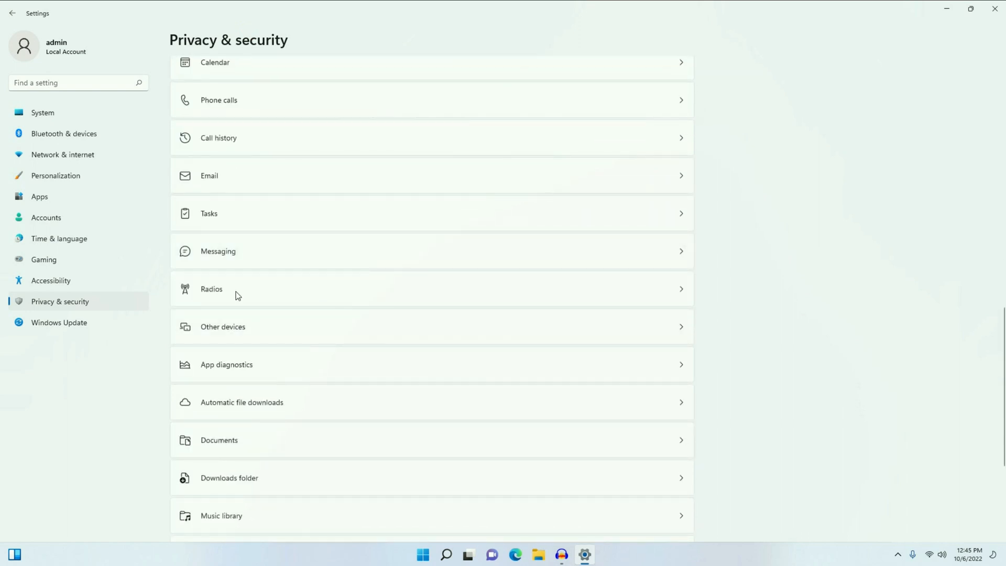
{"action": "left_click", "coordinate": [211, 289]}
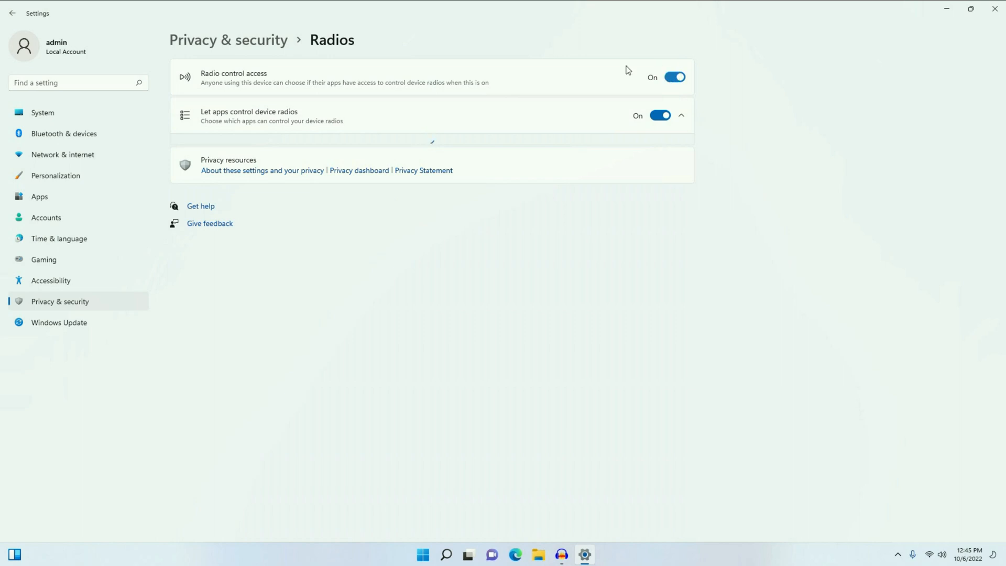
{"action": "left_click", "coordinate": [675, 77]}
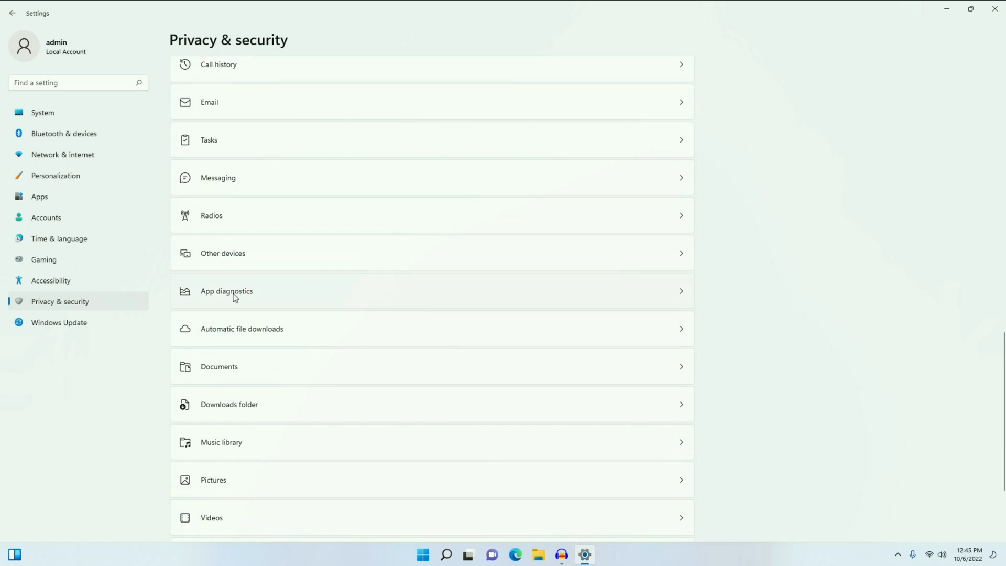
{"action": "left_click", "coordinate": [226, 291]}
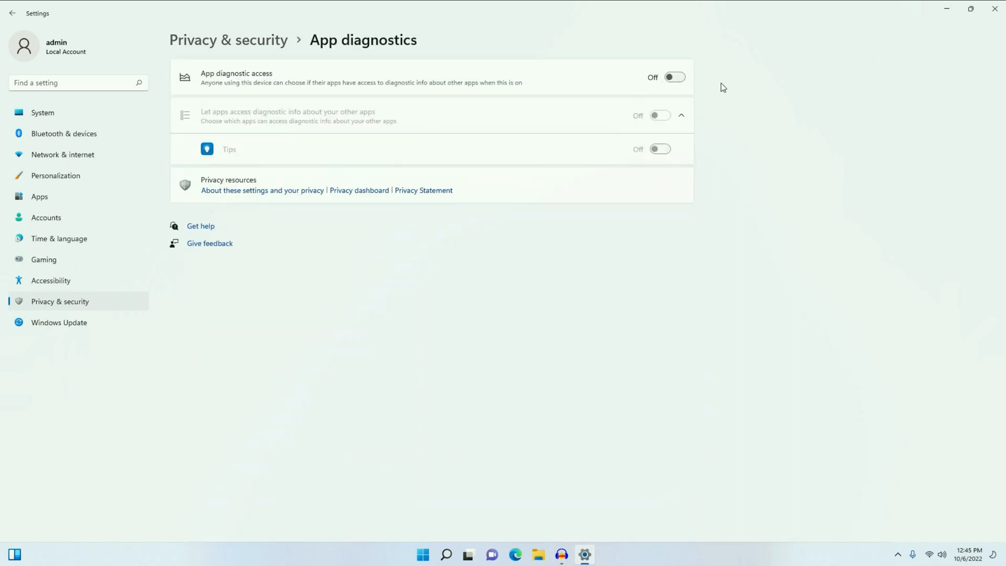
{"action": "left_click", "coordinate": [11, 13]}
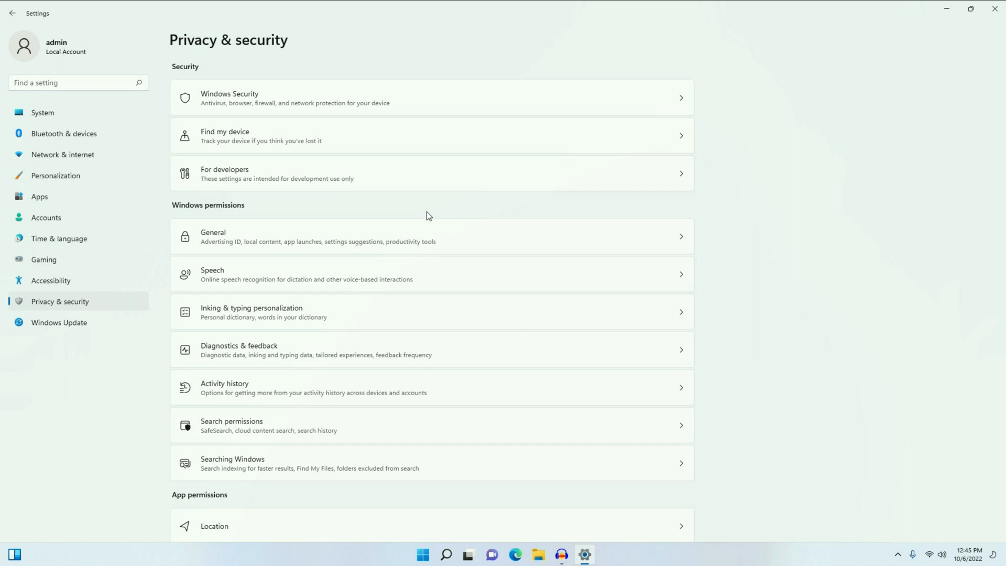
{"action": "mouse_move", "coordinate": [955, 41]}
{"action": "type", "text": "sysdm."}
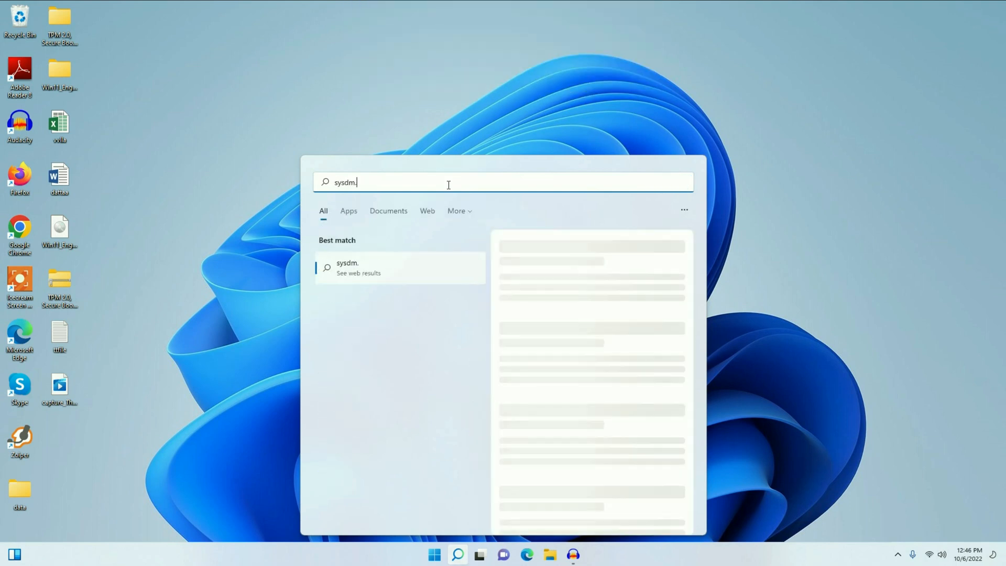
Search for sysdm.cpl in Windows Search to launch System Properties
{"action": "type", "text": "c"}
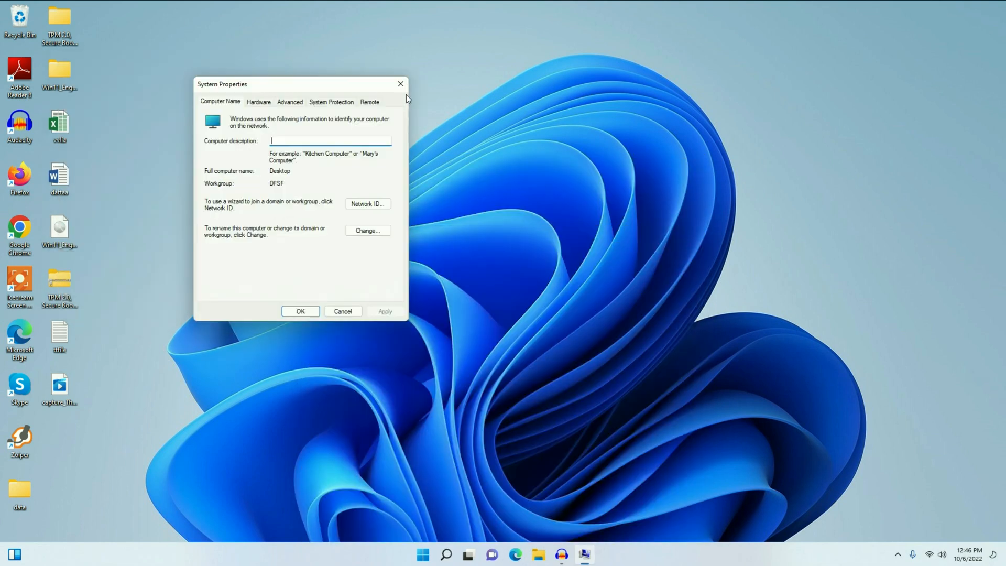
Set visual effects to 'Adjust for best performance' and close System Properties with OK
{"action": "left_click_drag", "start_coordinate": [221, 84], "coordinate": [341, 95]}
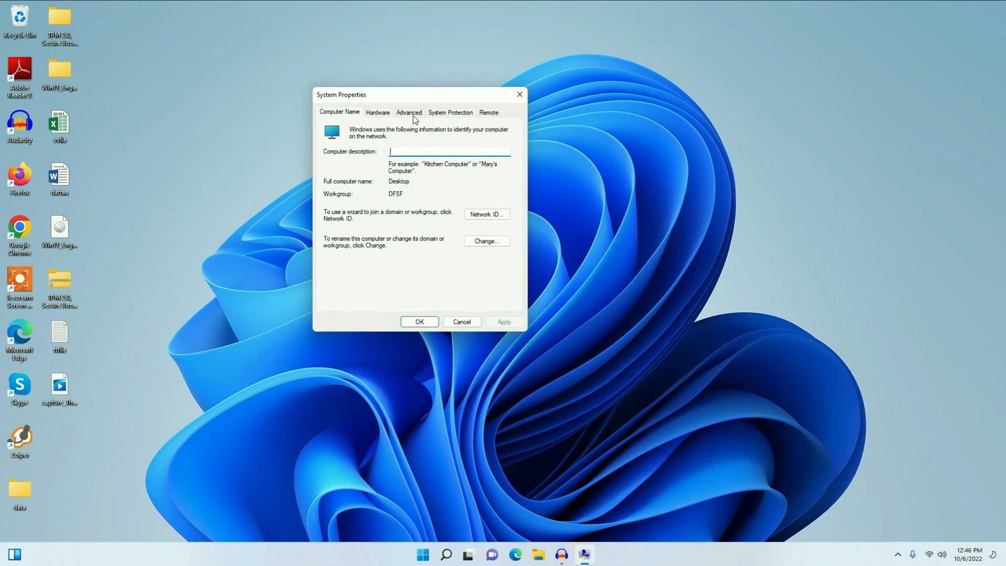
{"action": "left_click", "coordinate": [409, 112]}
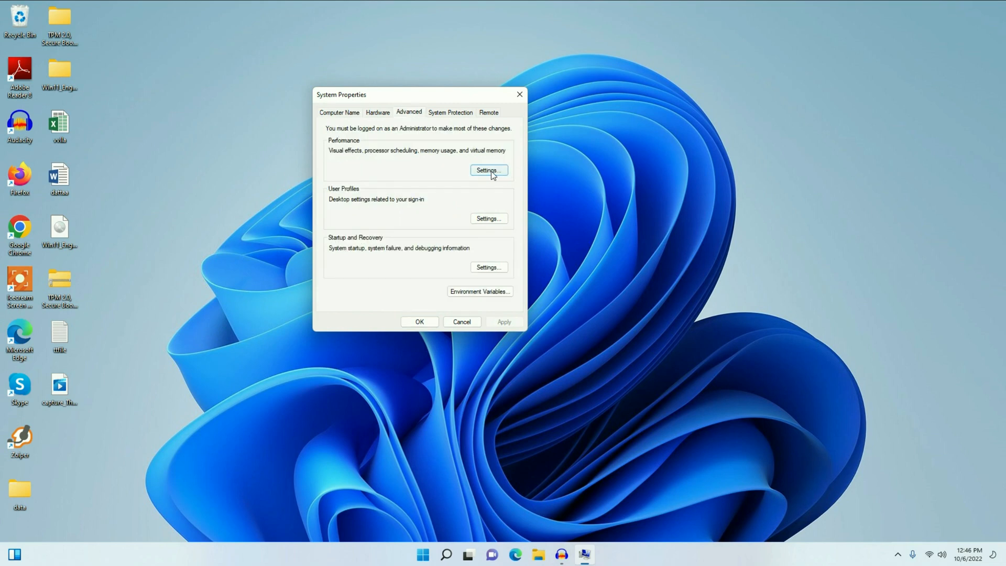
{"action": "left_click", "coordinate": [488, 170]}
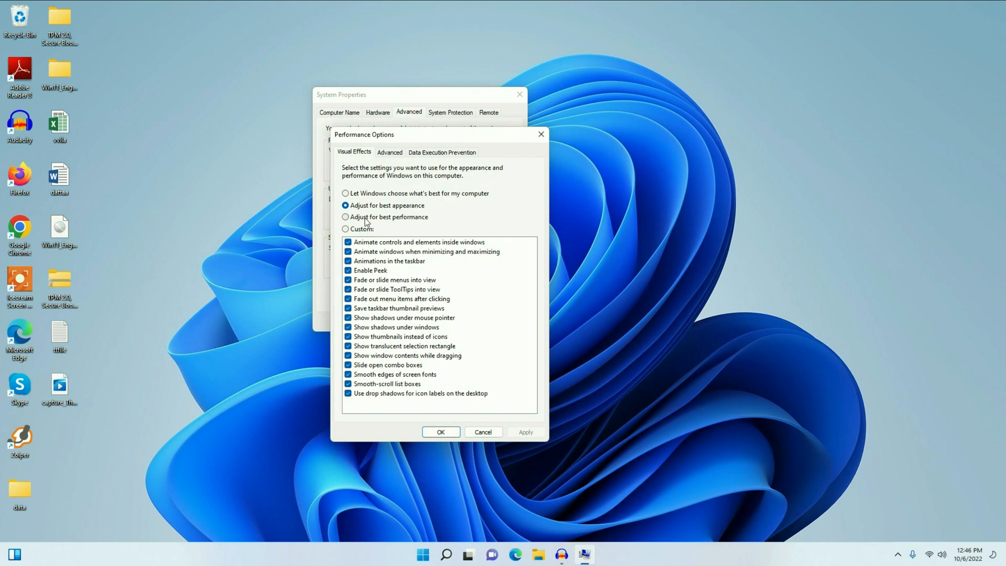
{"action": "left_click", "coordinate": [346, 217]}
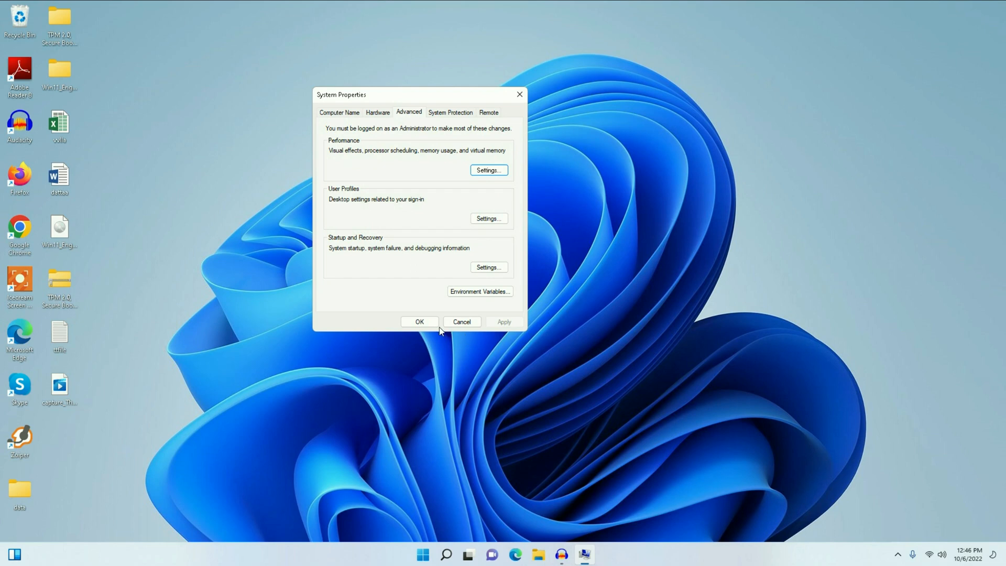
{"action": "left_click", "coordinate": [419, 321]}
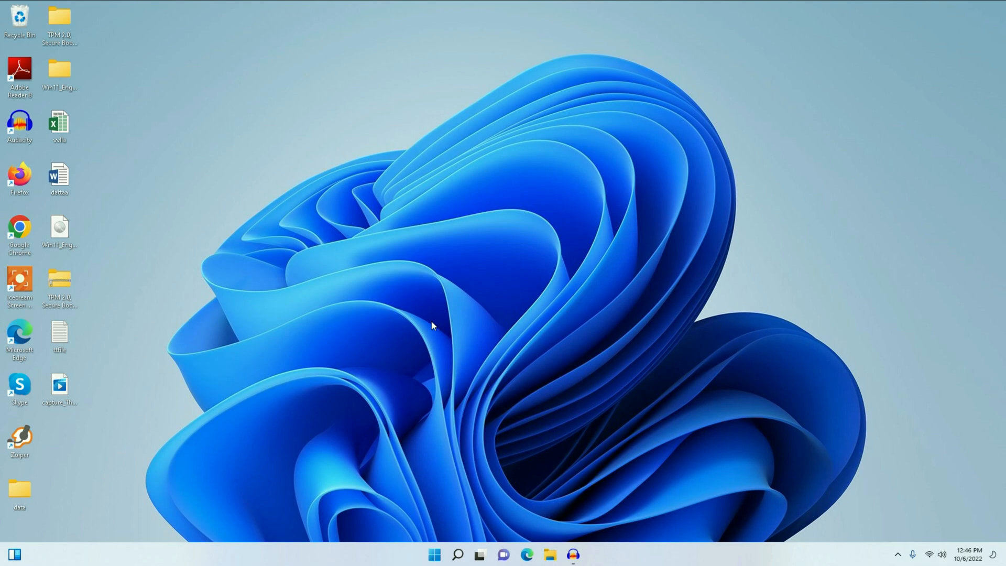
{"action": "mouse_move", "coordinate": [634, 227]}
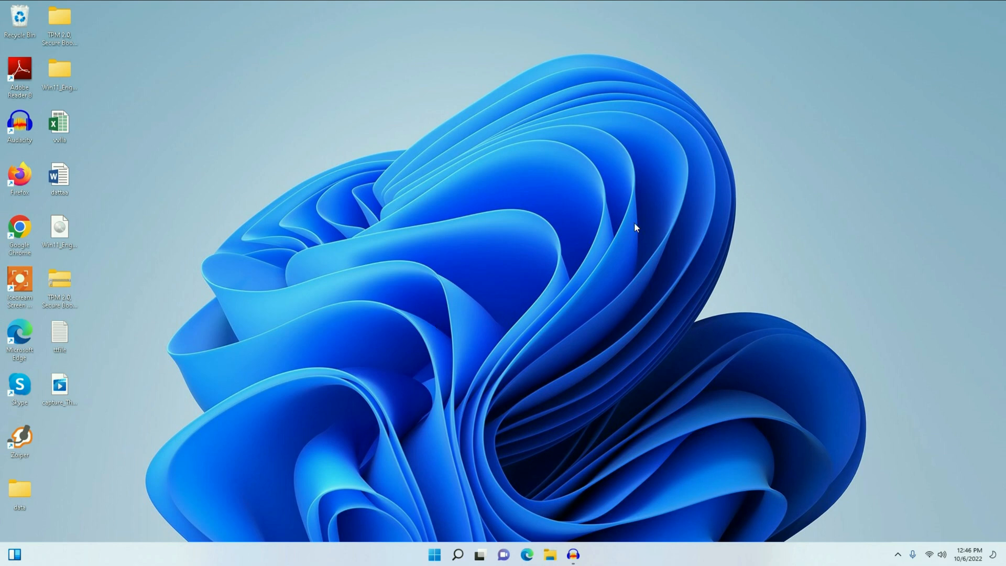
{"action": "mouse_move", "coordinate": [656, 326]}
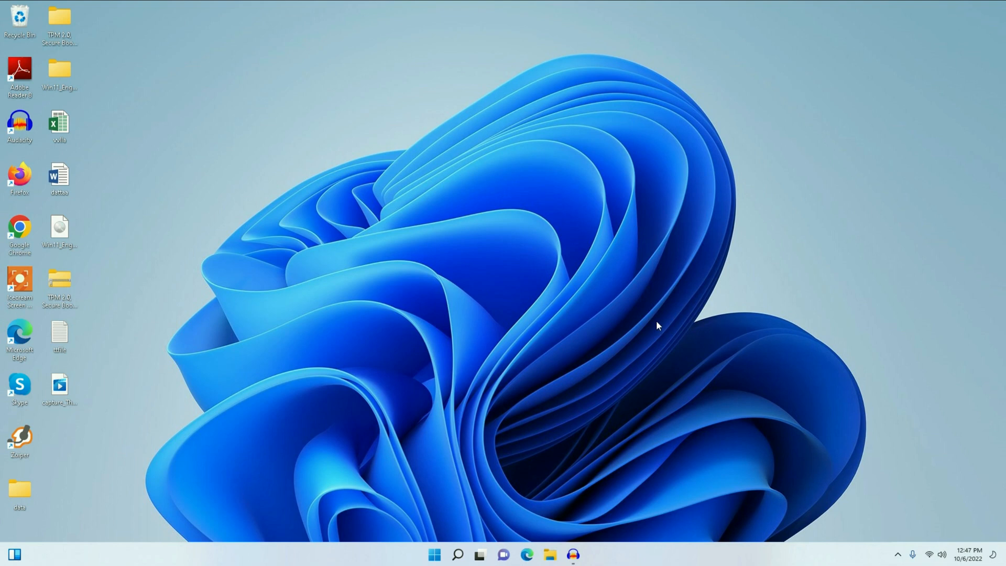
{"action": "mouse_move", "coordinate": [434, 554]}
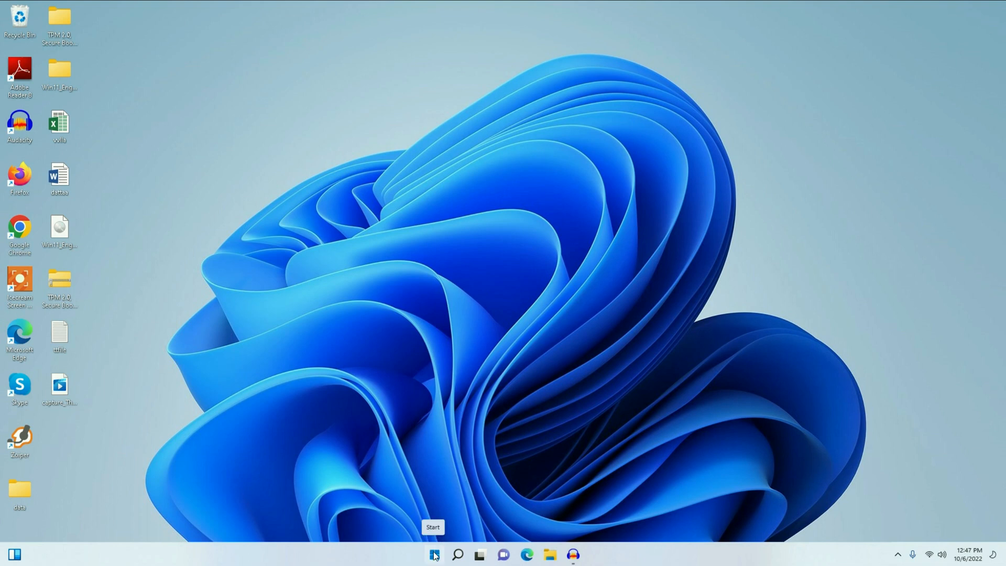
Launch Task Manager from the Start button's quick link menu
{"action": "right_click", "coordinate": [434, 553]}
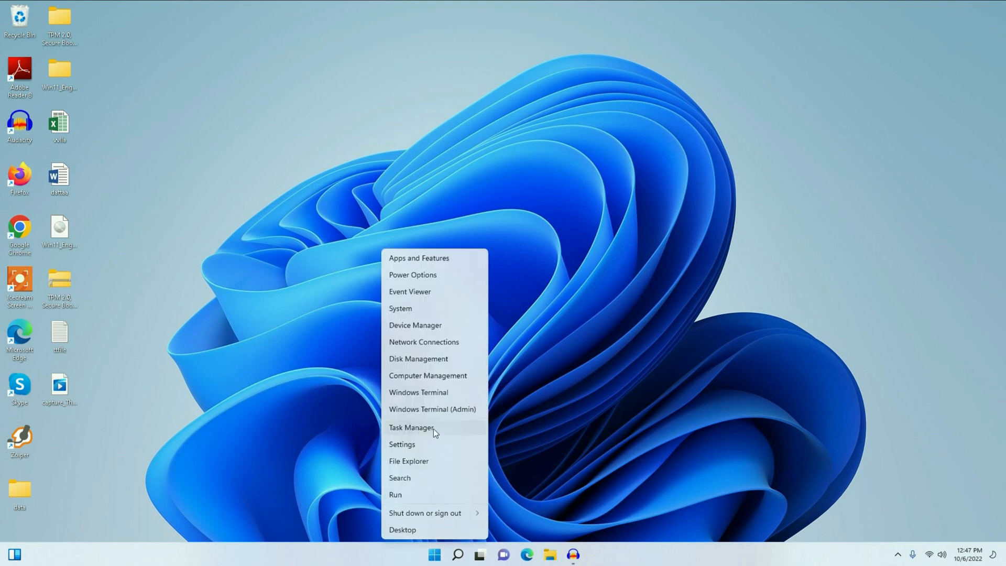
{"action": "left_click", "coordinate": [411, 428]}
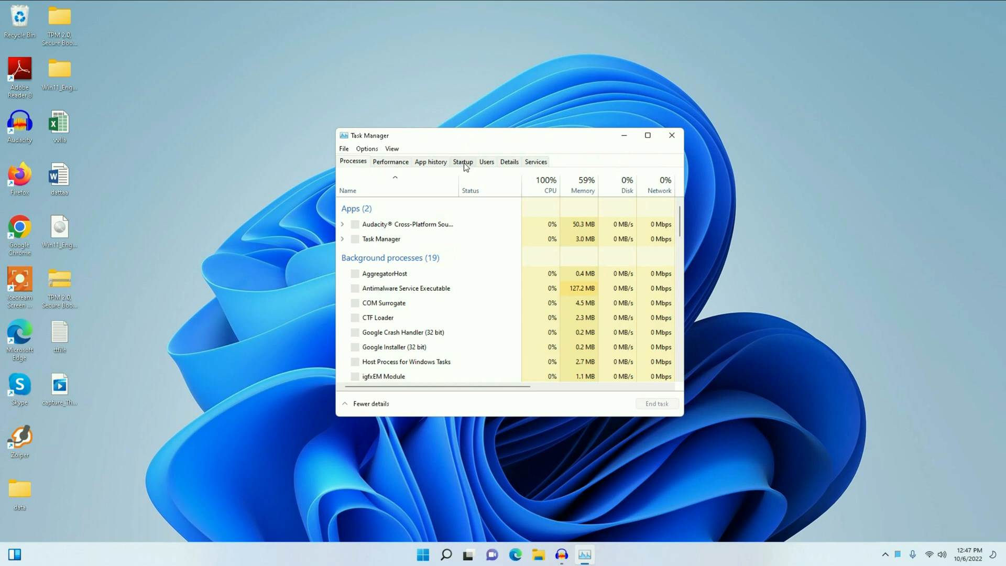
Disable Microsoft Teams, Microsoft To Do and Spotify at startup, then close Task Manager
{"action": "left_click", "coordinate": [462, 161]}
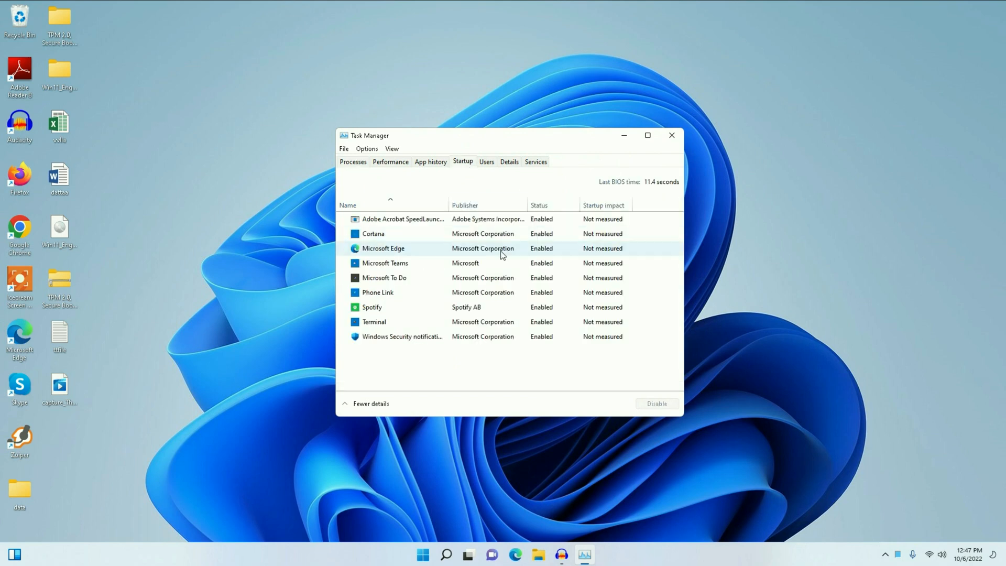
{"action": "left_click", "coordinate": [373, 233]}
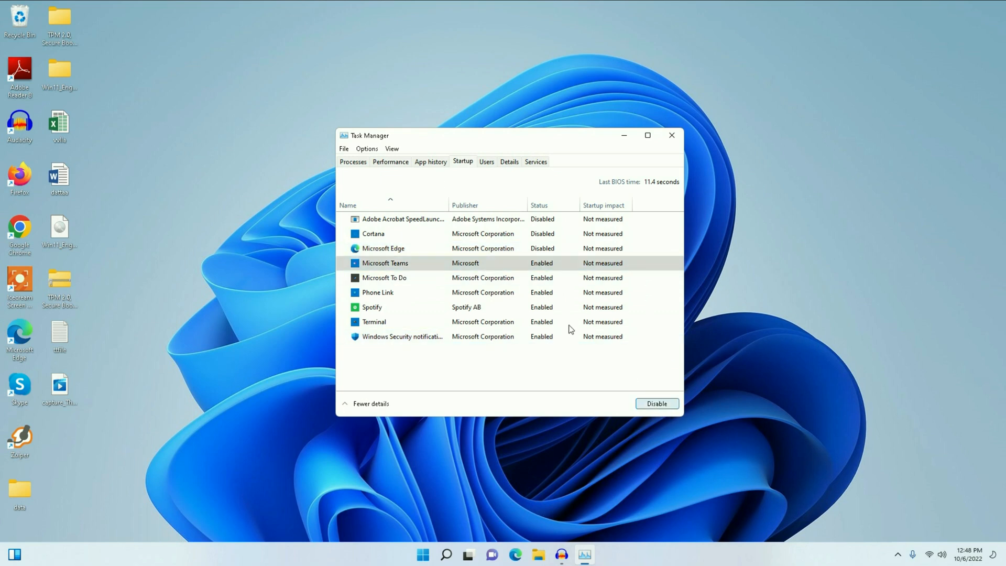
{"action": "left_click", "coordinate": [657, 403]}
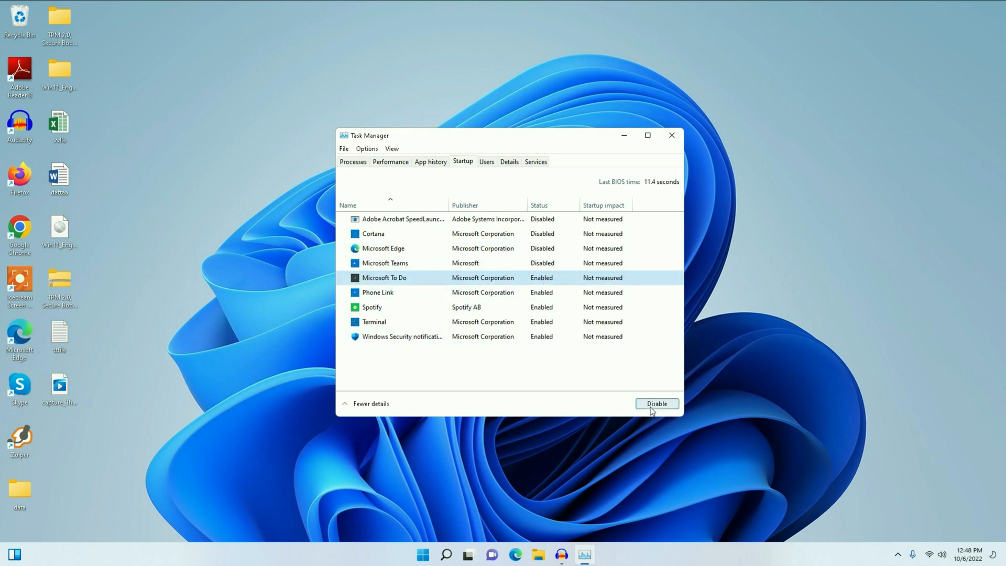
{"action": "left_click", "coordinate": [656, 404]}
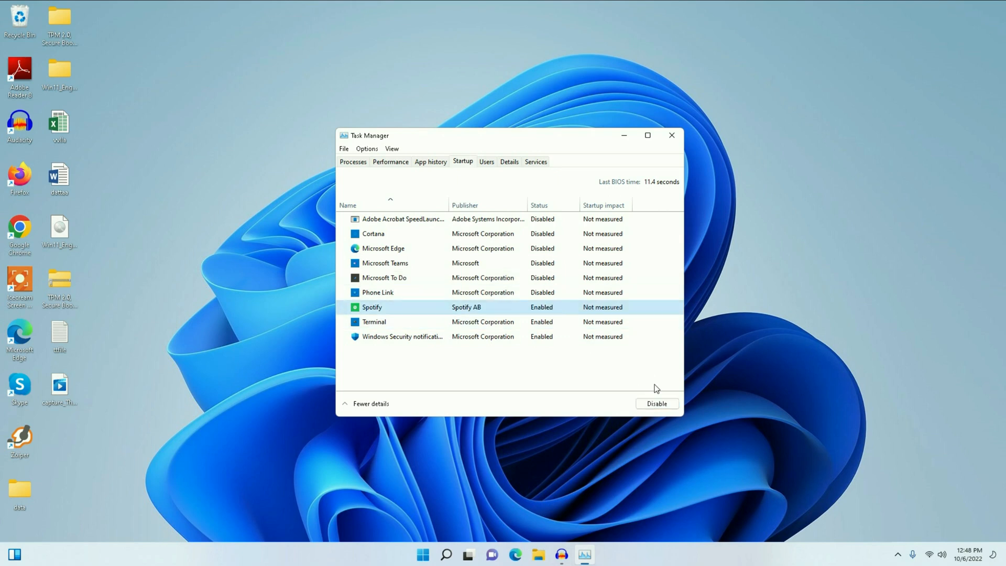
{"action": "left_click", "coordinate": [656, 403]}
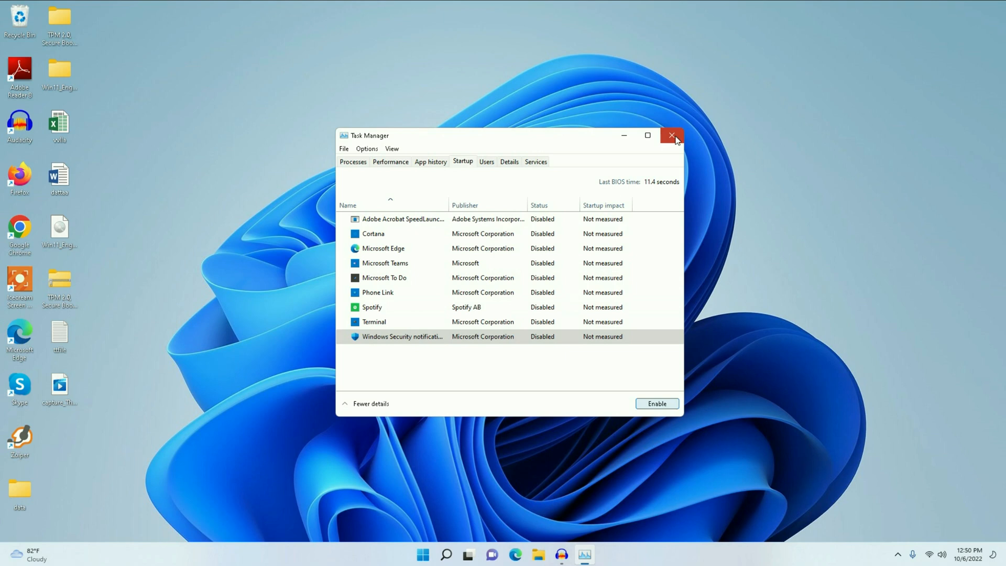
{"action": "left_click", "coordinate": [671, 135]}
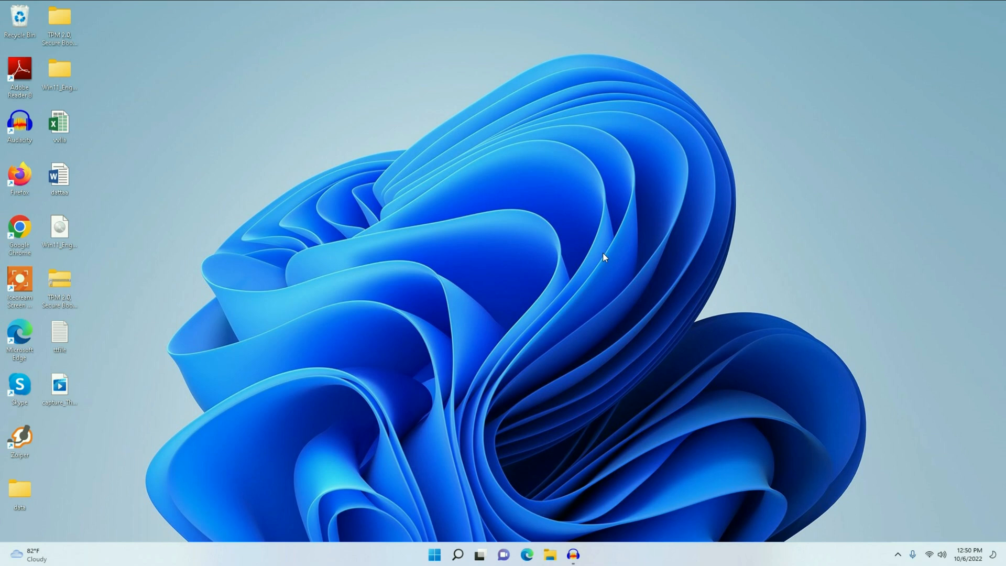
{"action": "mouse_move", "coordinate": [672, 250]}
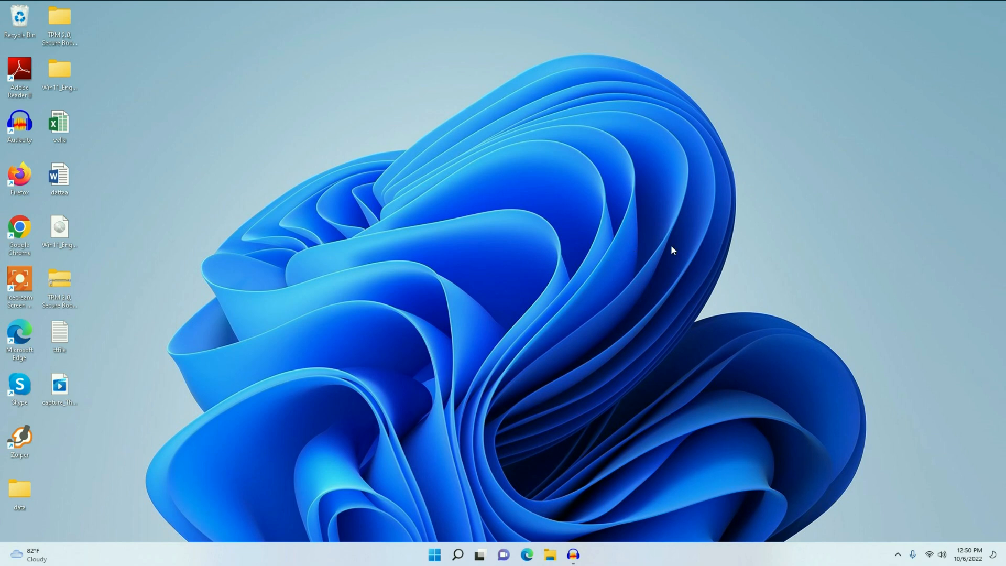